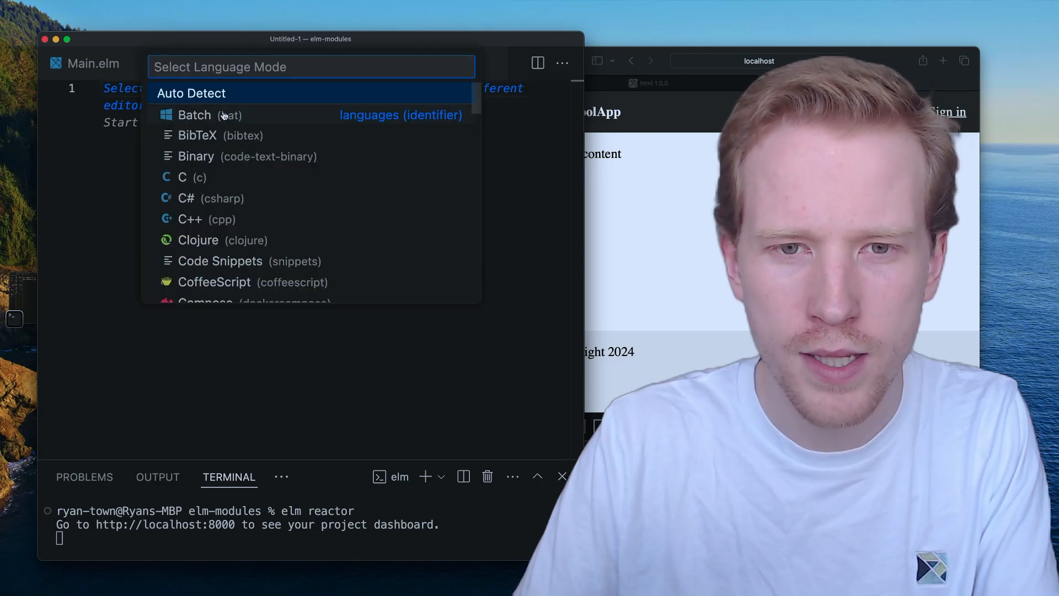
# Step: Set the untitled file's language mode to JavaScript React by searching jsx
pyautogui.write('jsx')
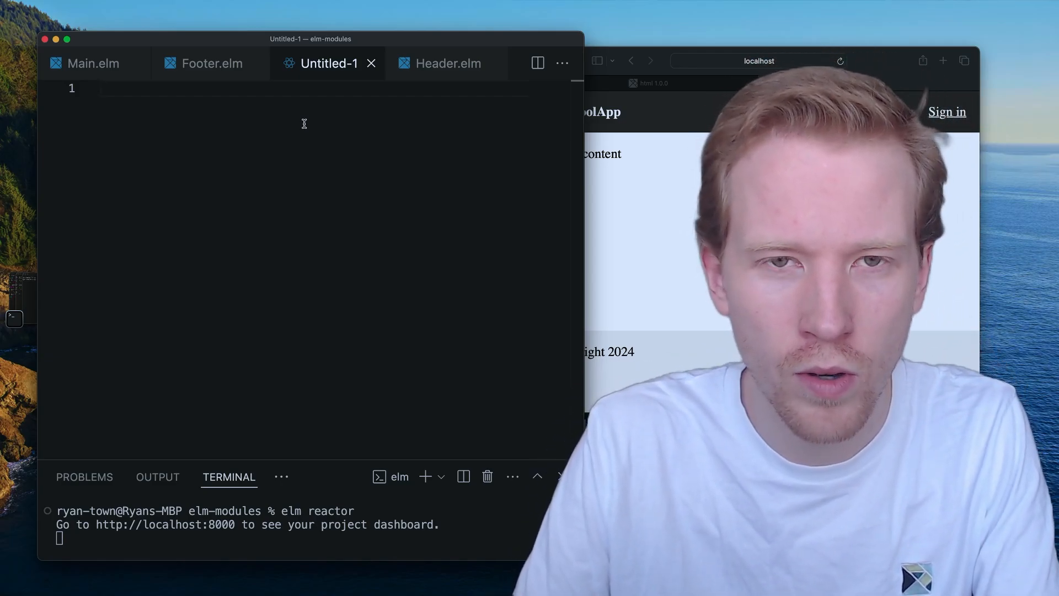
# Step: Write import React from 'react' as the first line, followed by blank lines
pyautogui.write('im')
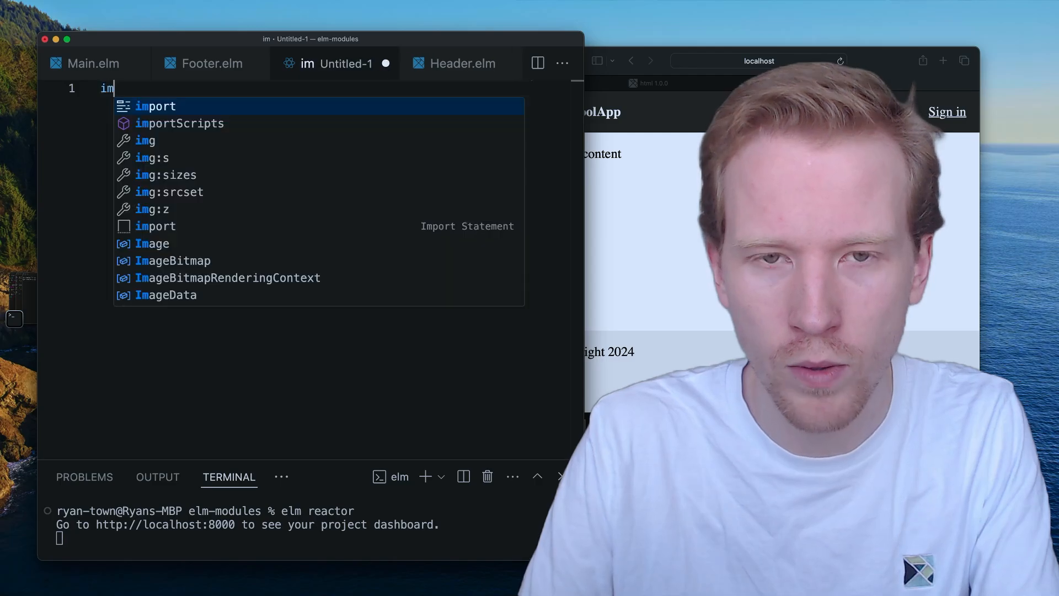
pyautogui.write('por')
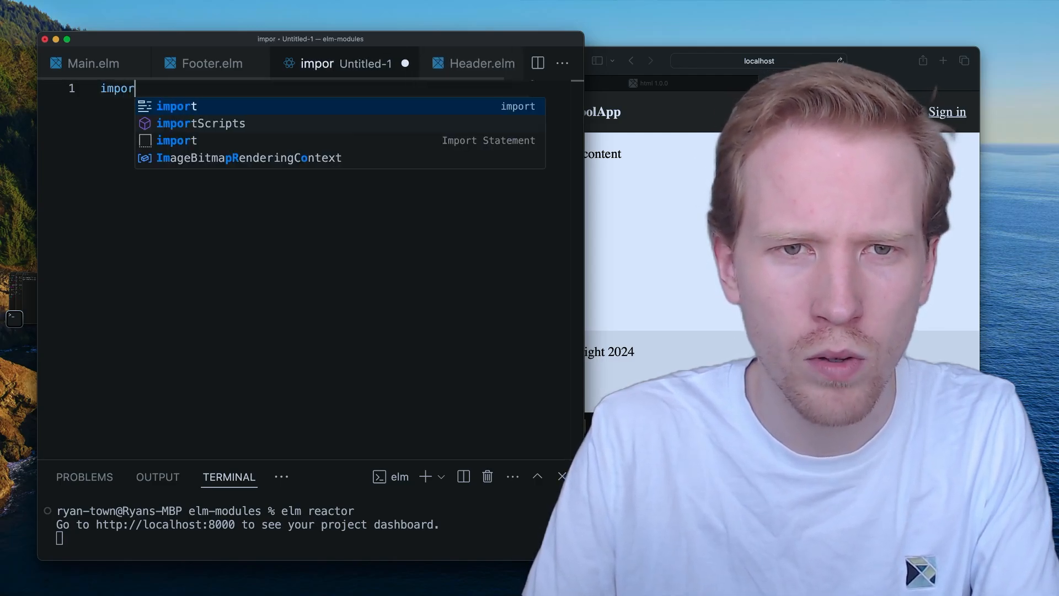
pyautogui.write('React')
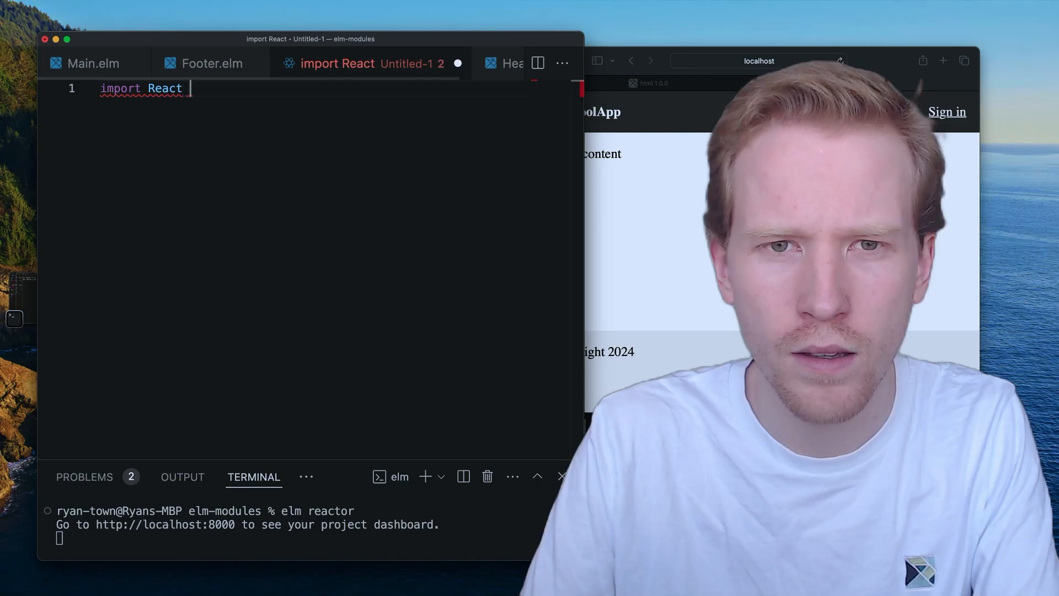
pyautogui.write("from 'react'")
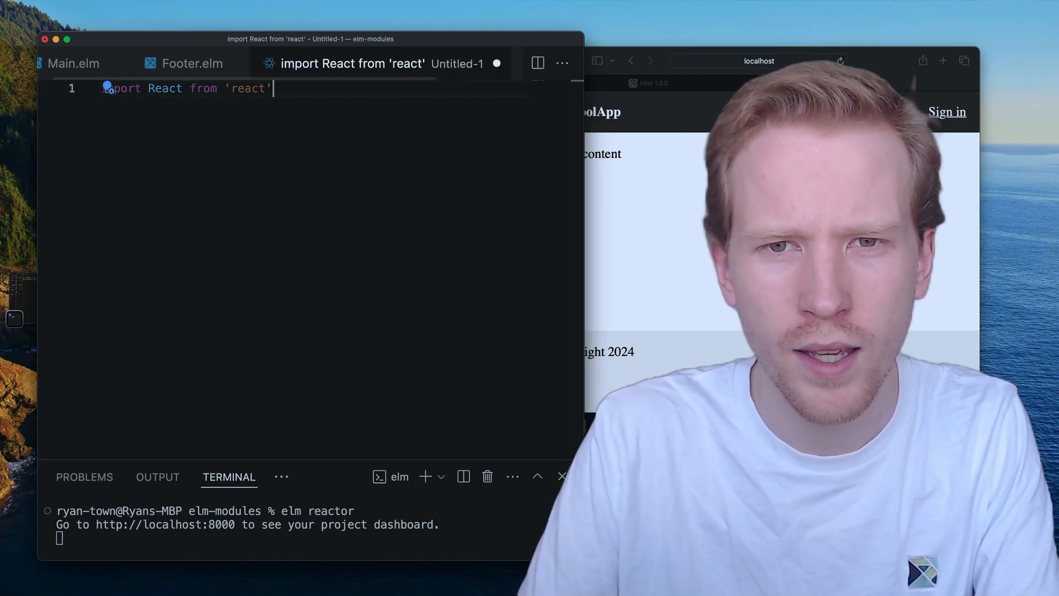
pyautogui.press('Enter')
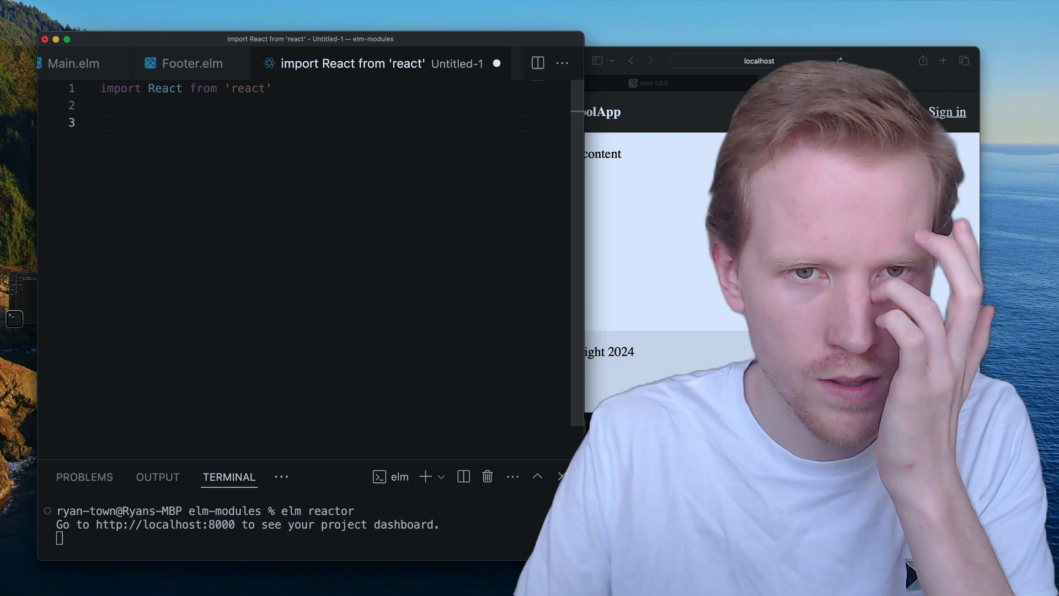
# Step: Add an exported MyCounter() function returning an empty <div></div> spread over separate lines
pyautogui.write('export function (')
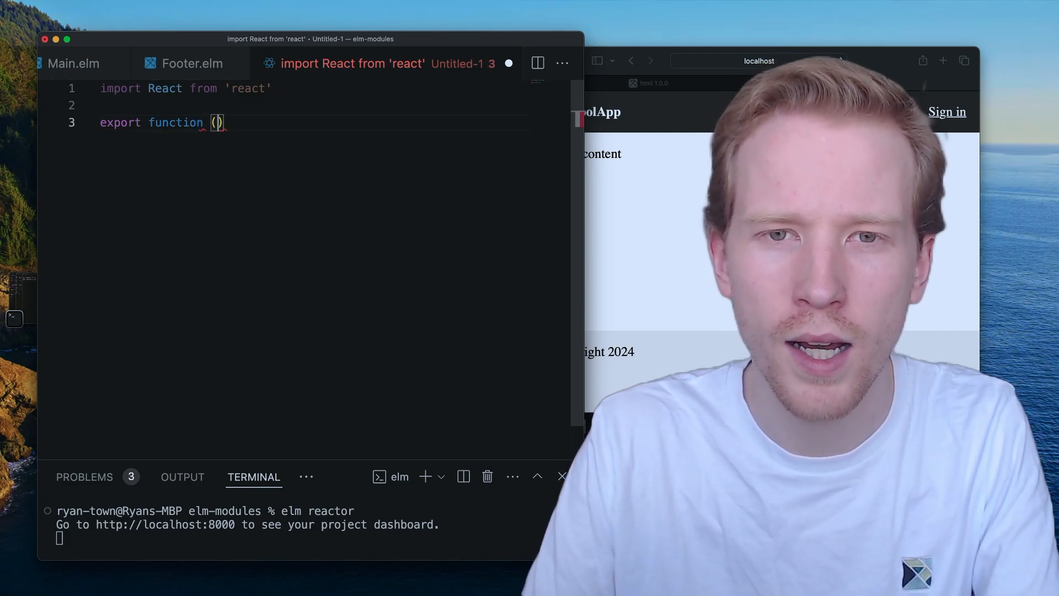
pyautogui.write('MyCo')
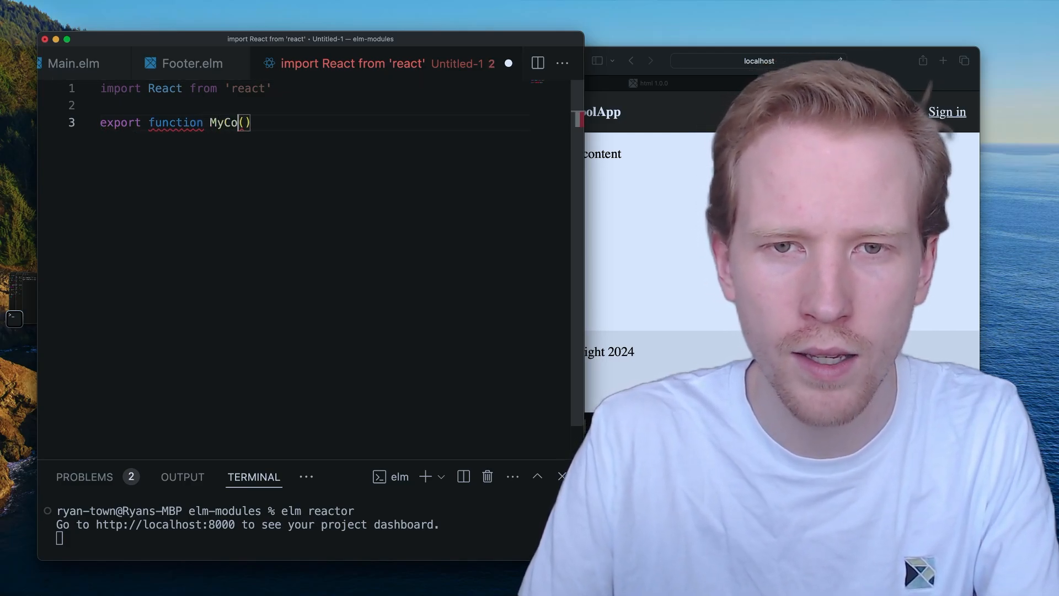
pyautogui.write('unter() {')
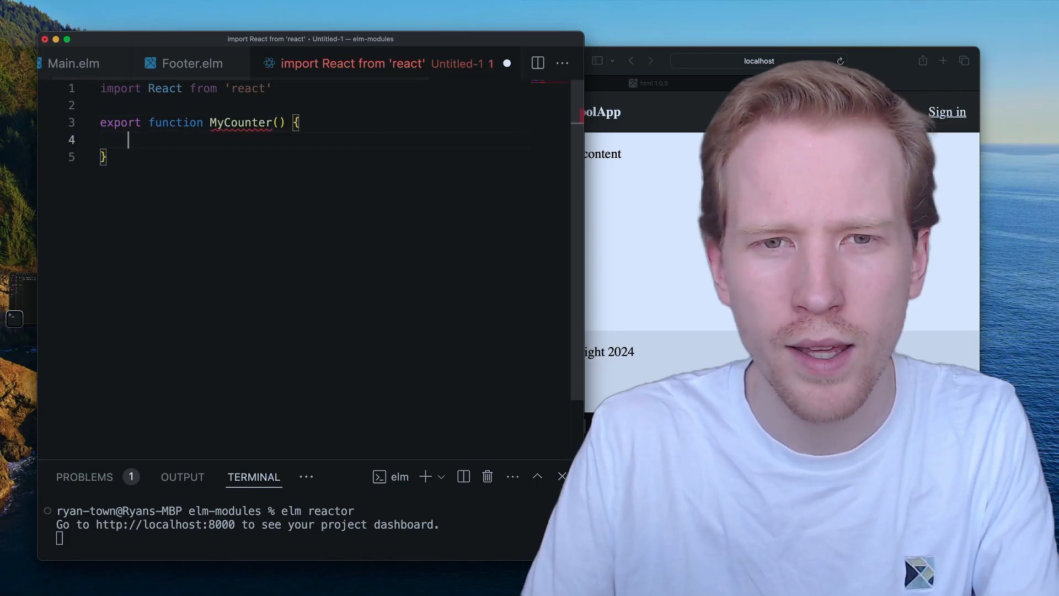
pyautogui.write('retun')
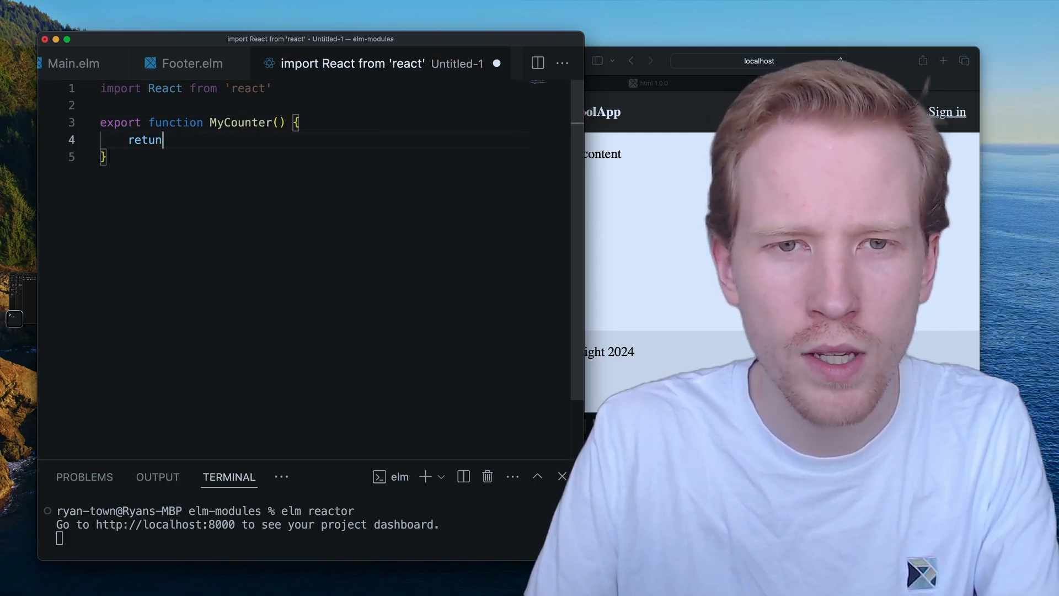
pyautogui.write('n(')
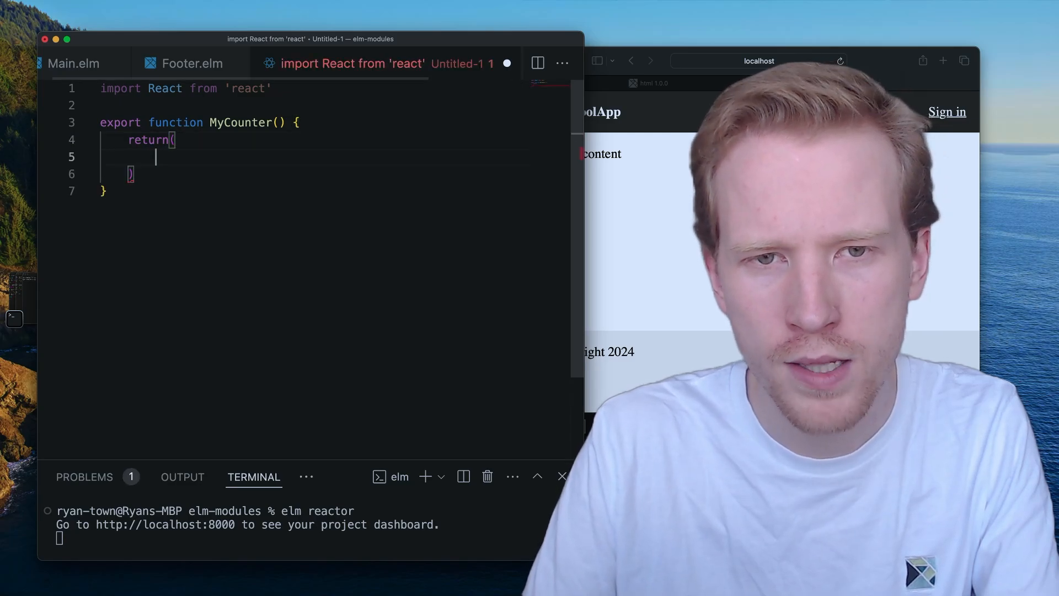
pyautogui.write('<div></div>')
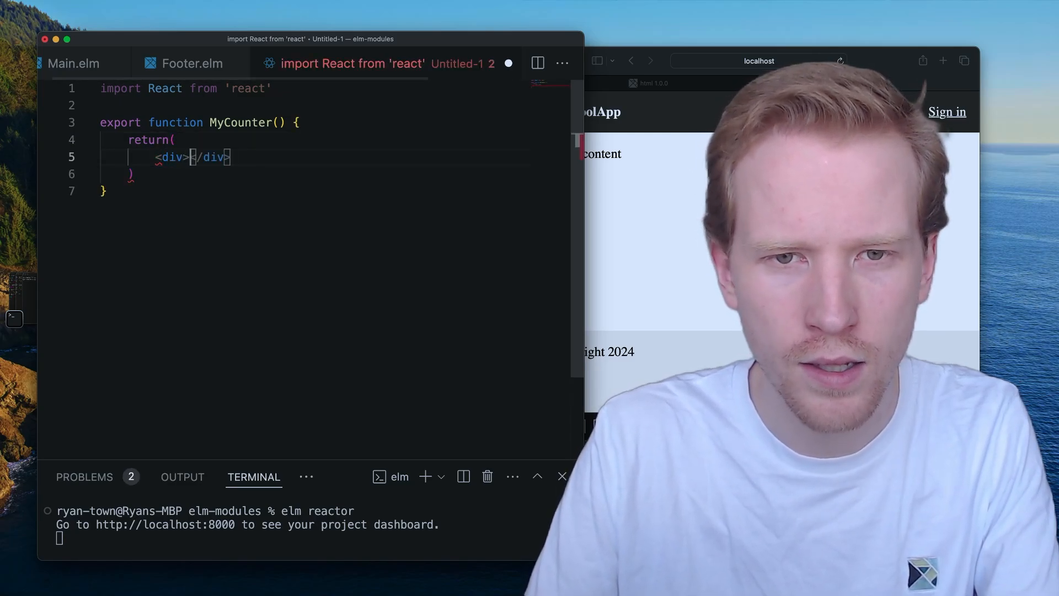
pyautogui.press('Enter')
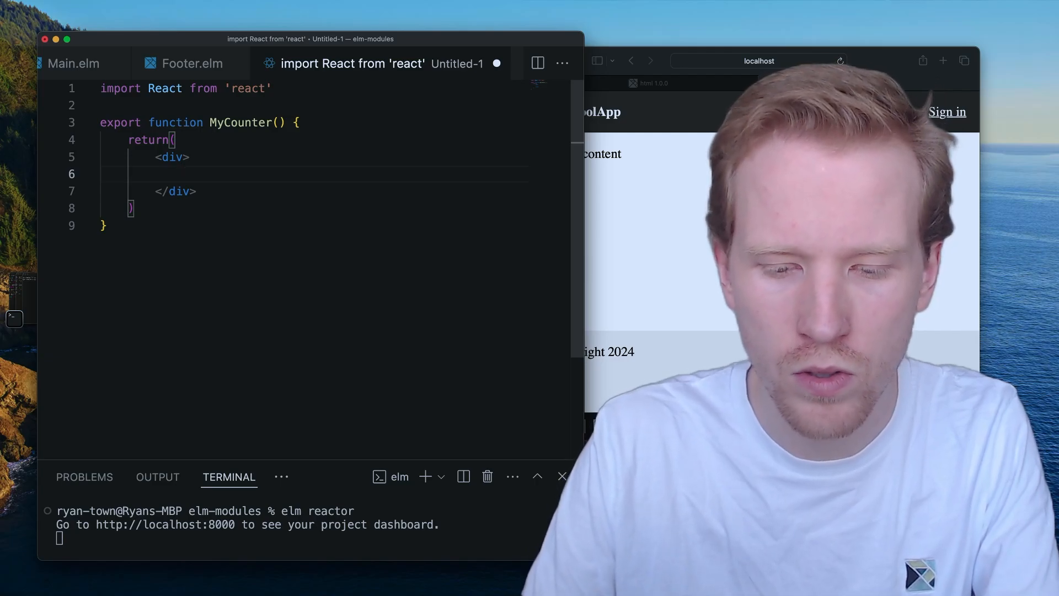
# Step: Add a Plus button with onClick={increment} and a Minus button calling decrement
pyautogui.write('<button></button>')
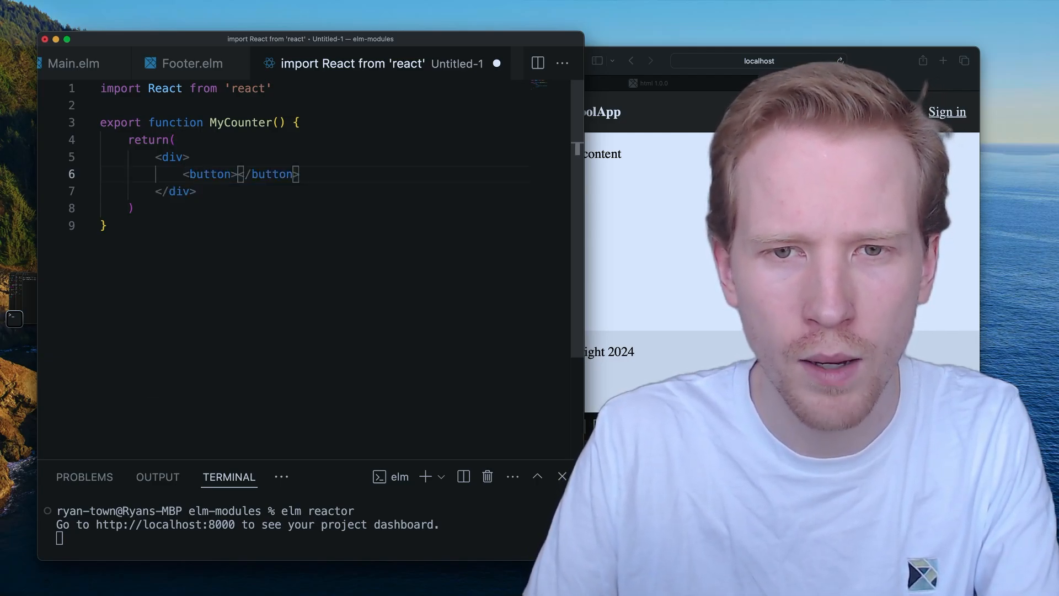
pyautogui.write('onClick="')
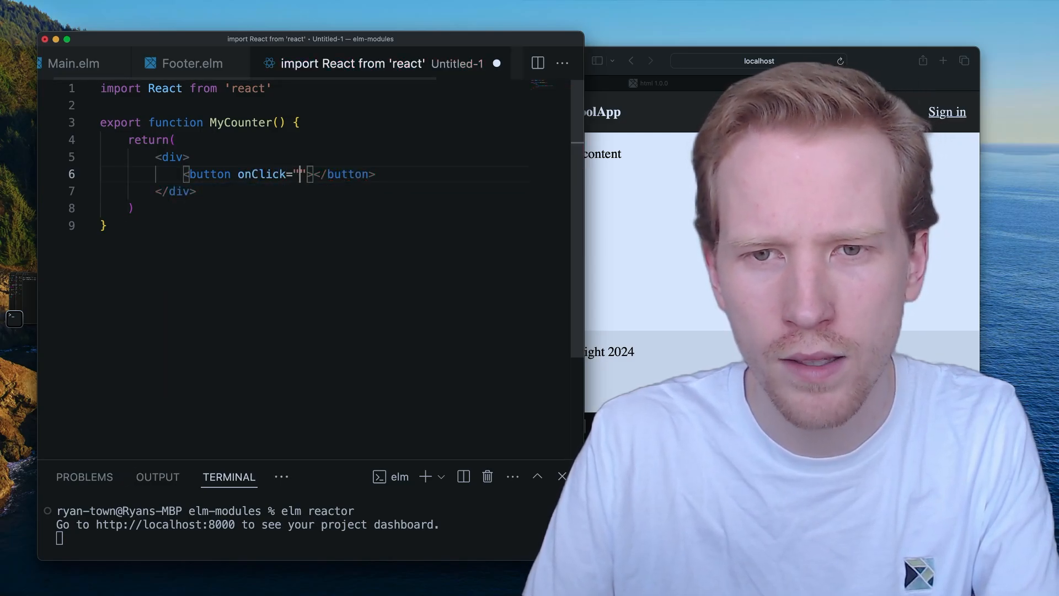
pyautogui.write('{}')
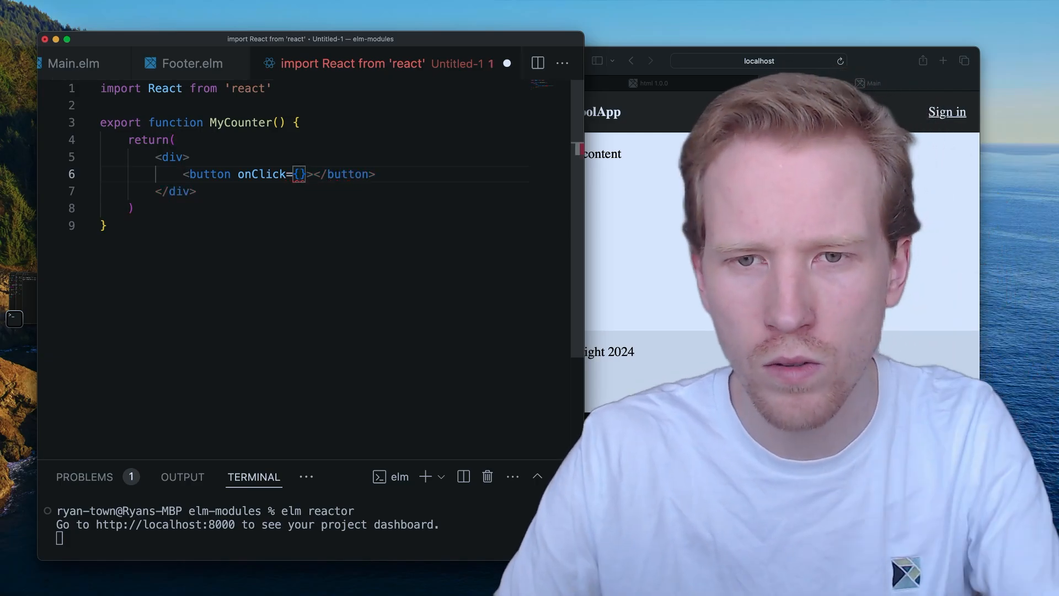
pyautogui.write('increment')
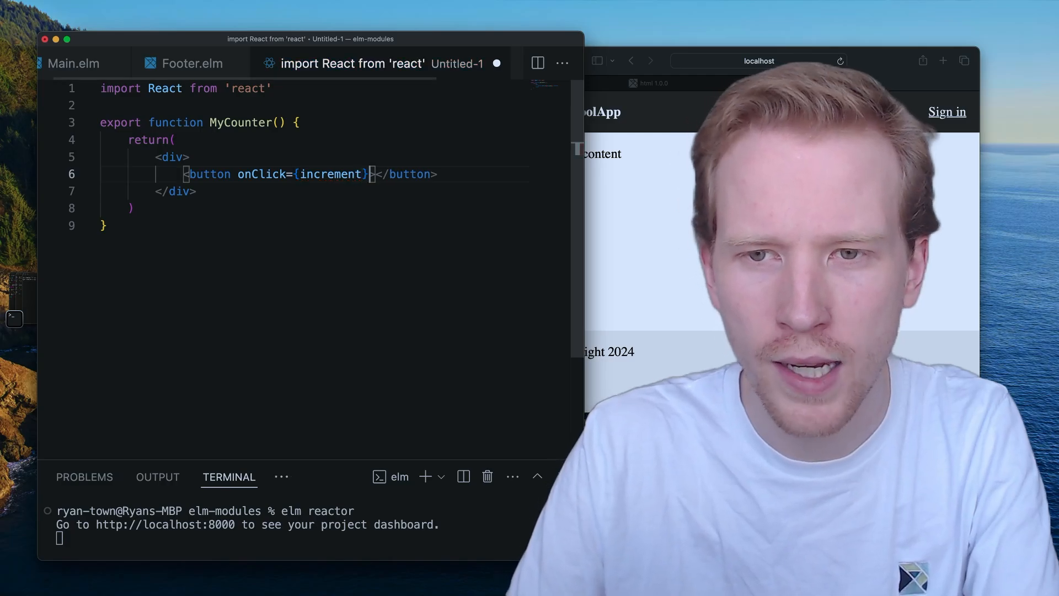
pyautogui.write('Plus')
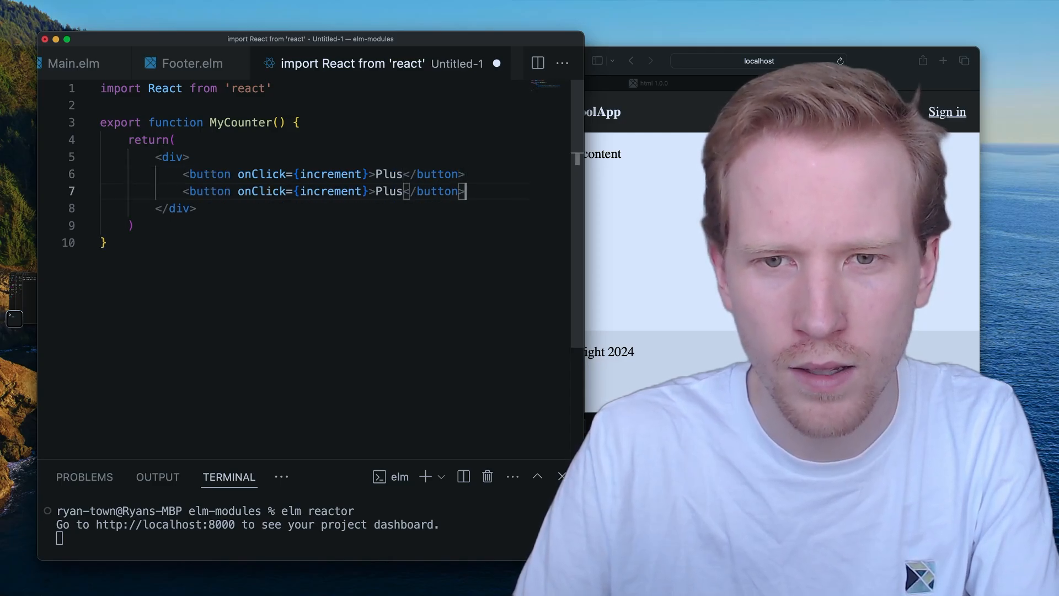
pyautogui.write('Minu')
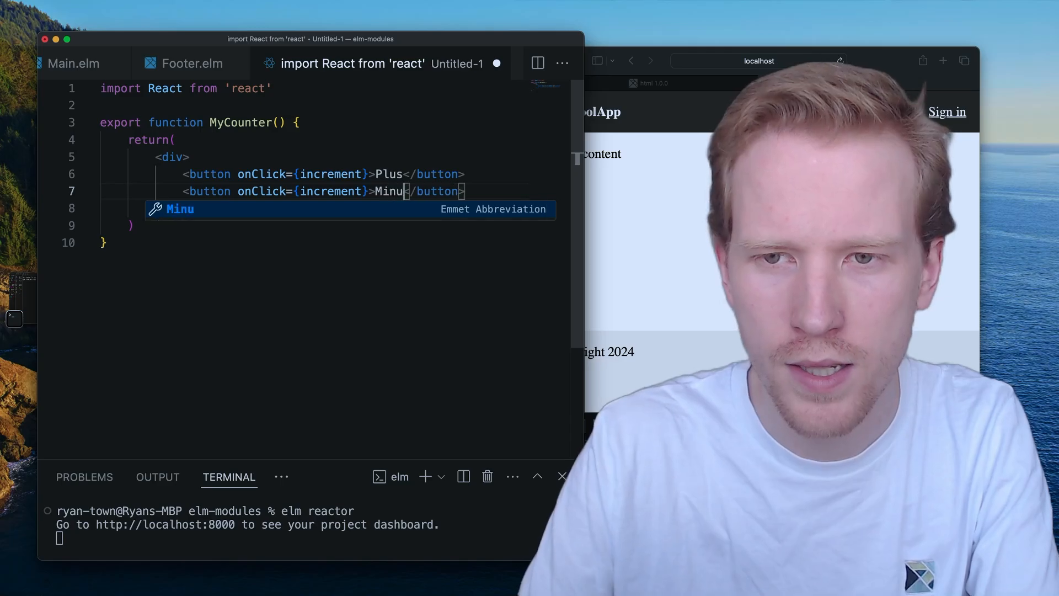
pyautogui.write('dec')
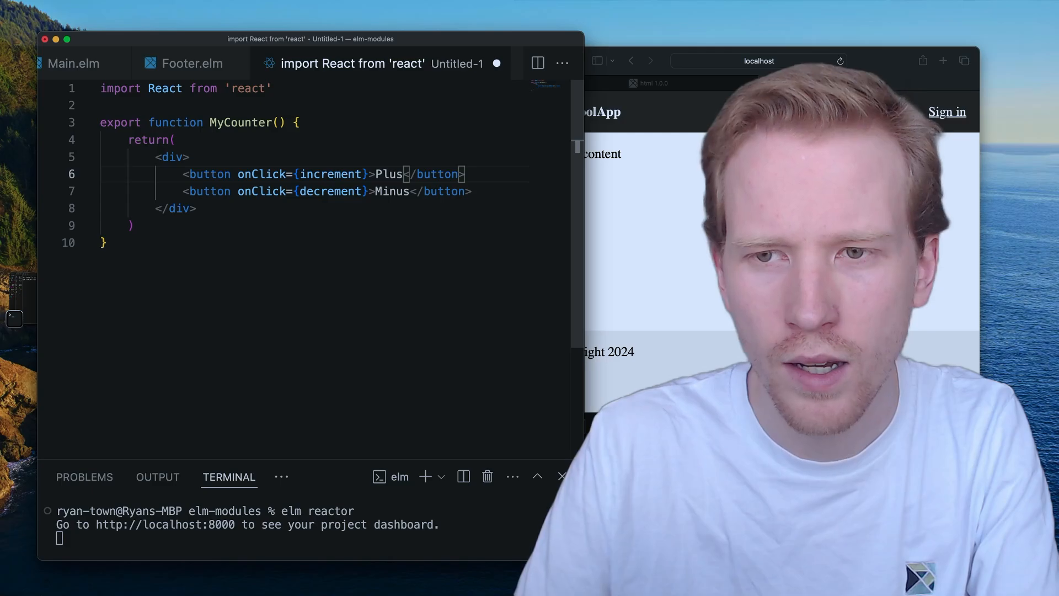
# Step: Add a <p>Count: {count}</p> paragraph between the buttons
pyautogui.write('<p></p>')
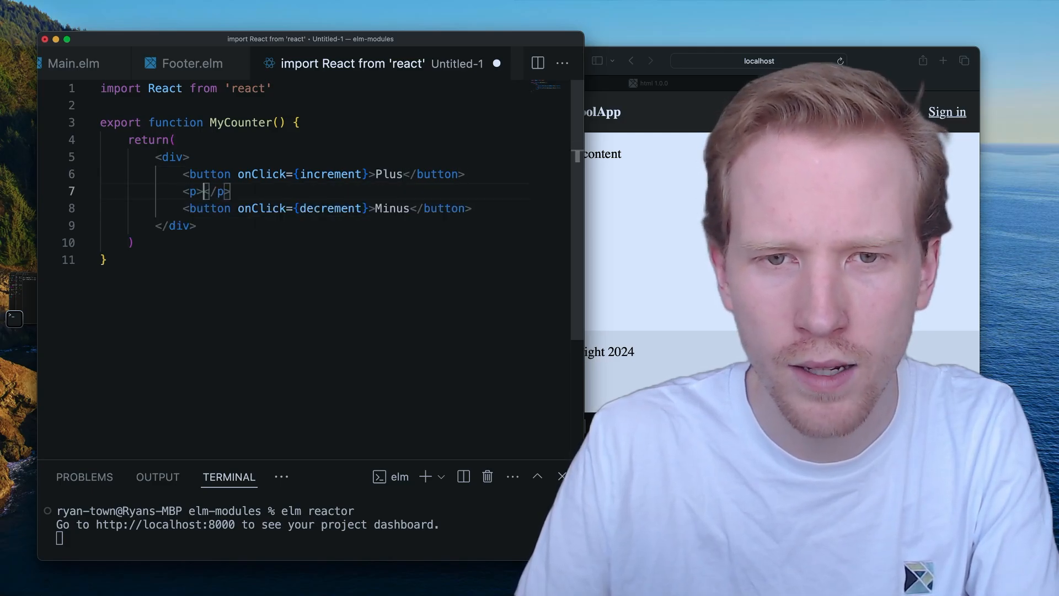
pyautogui.write('{')
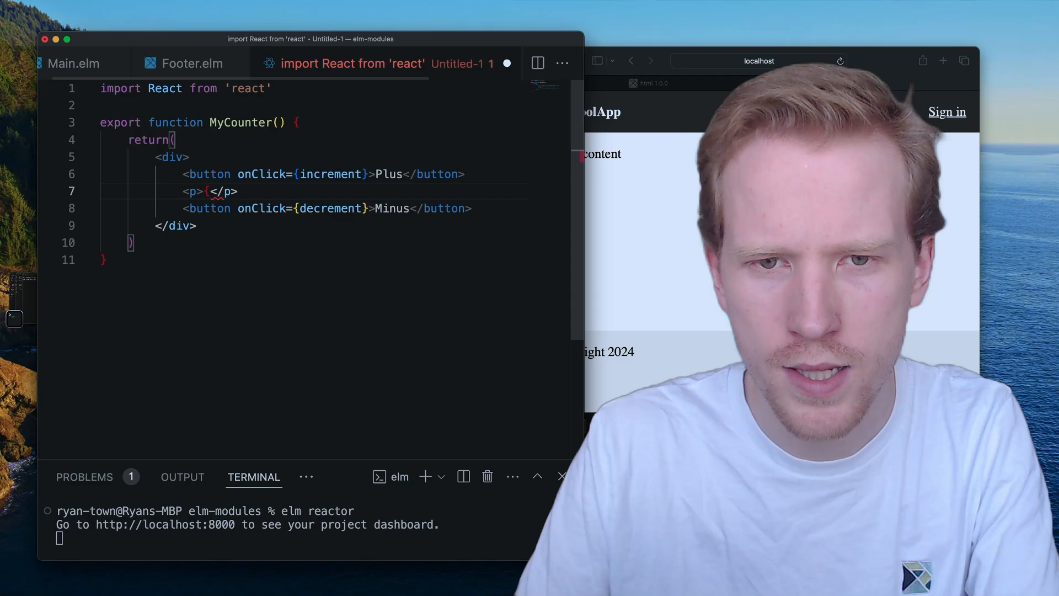
pyautogui.write('Count:')
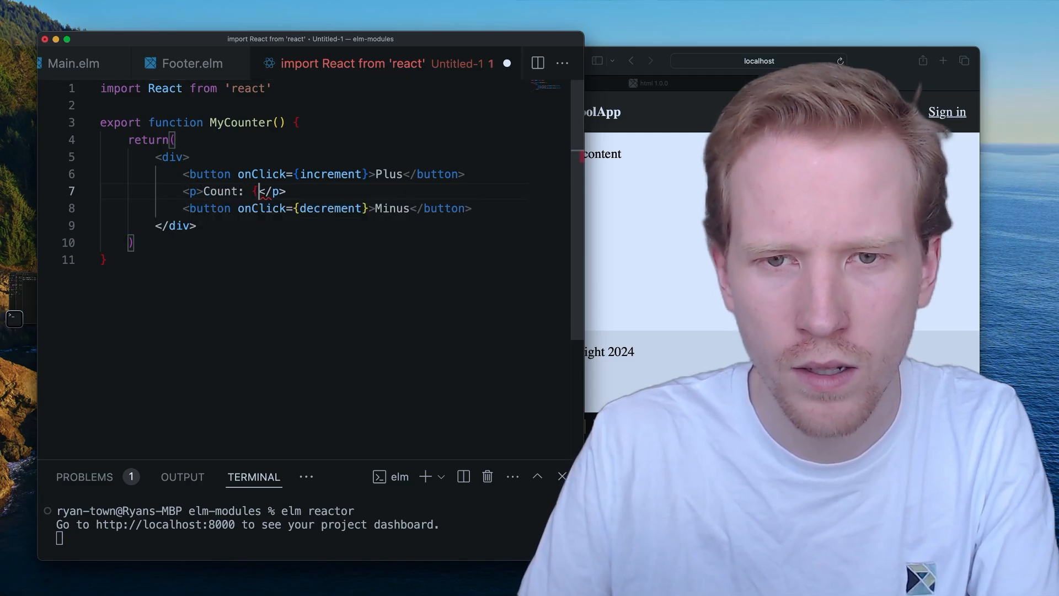
pyautogui.write('count}')
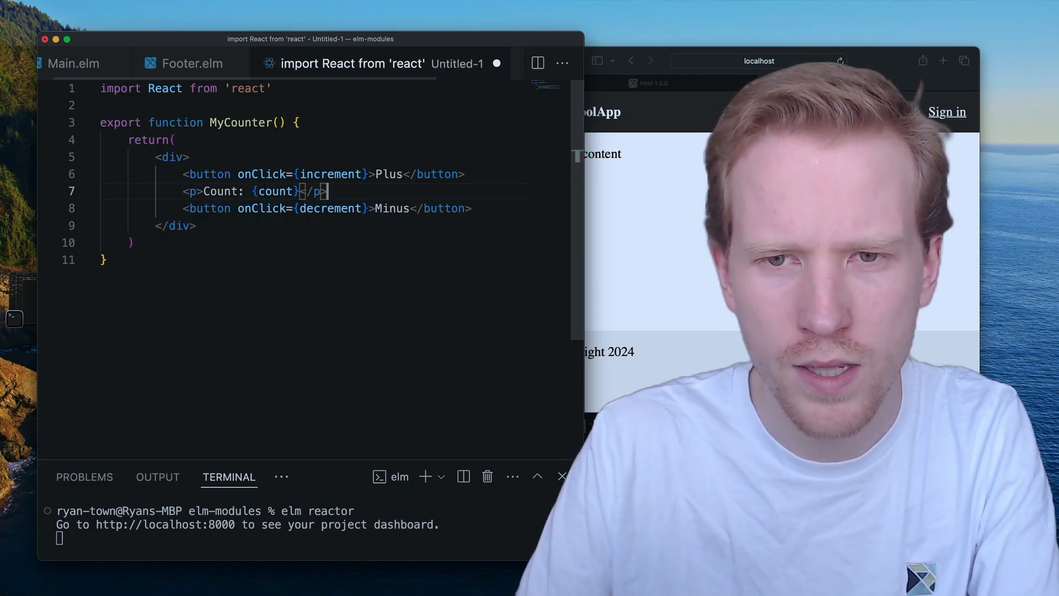
# Step: Declare const increment = () => {} and const decrement = () => {} above return
pyautogui.doubleClick(329, 175)
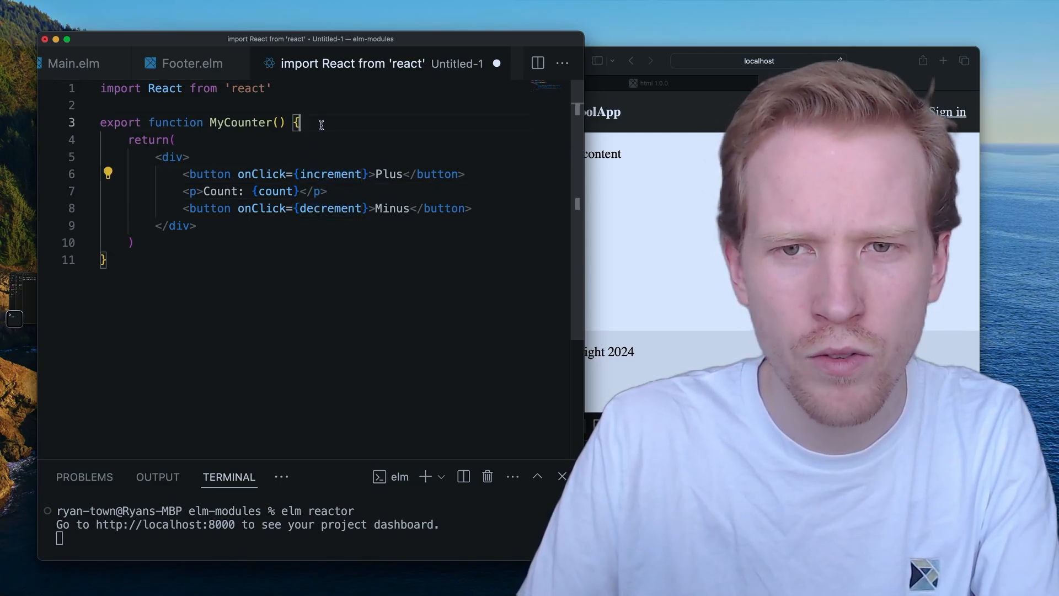
pyautogui.write('const increment =')
pyautogui.write('const decrement')
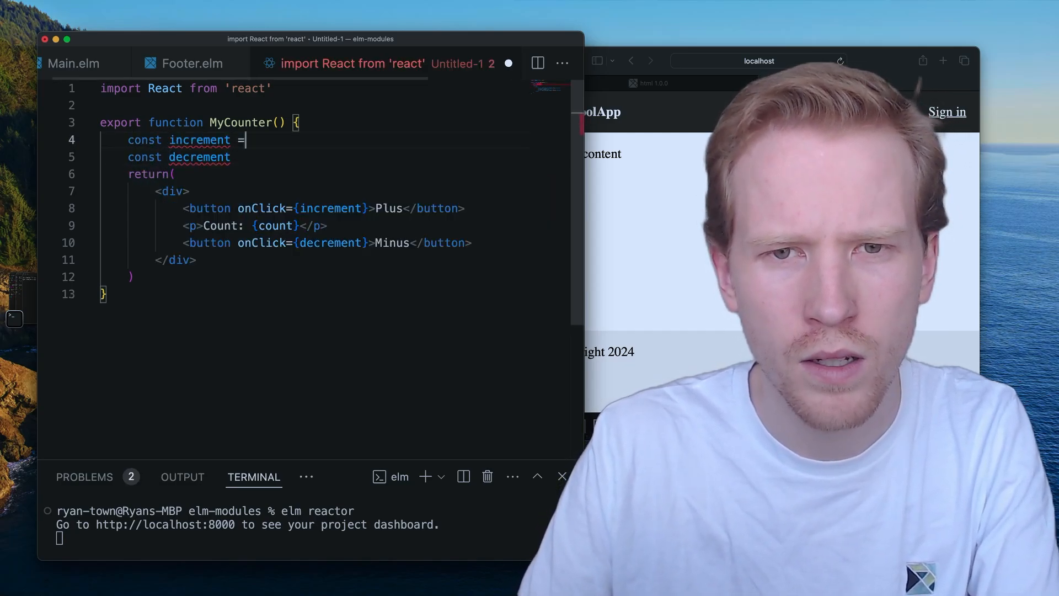
pyautogui.write('() => ...')
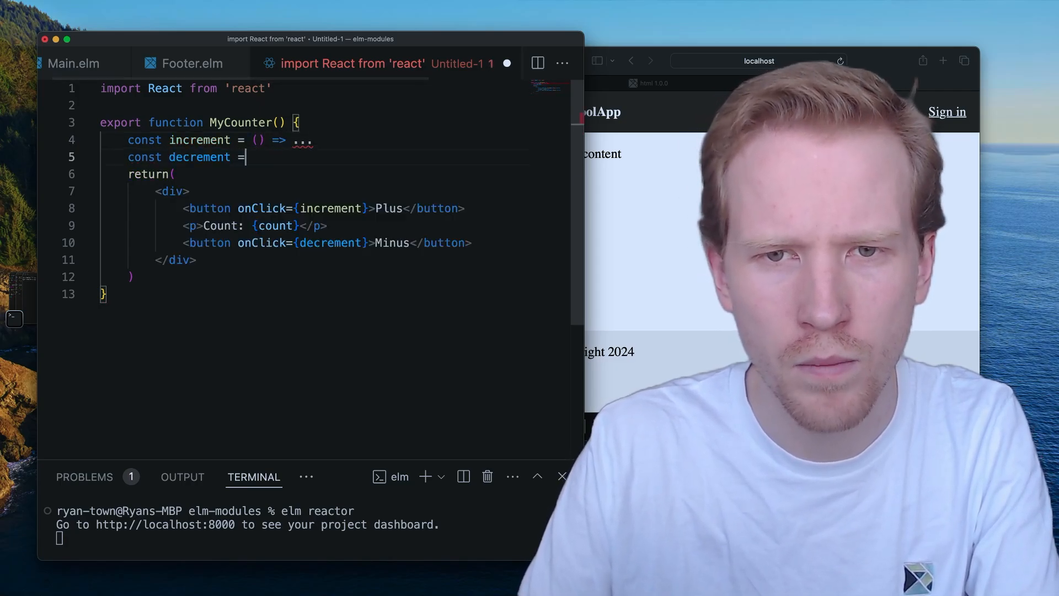
pyautogui.write('() =>')
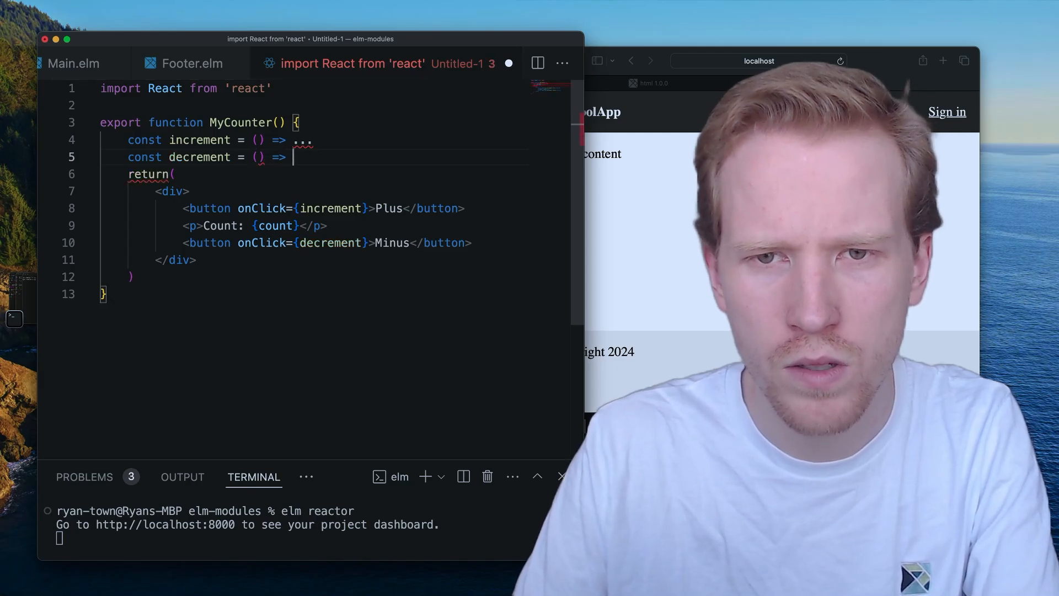
pyautogui.write('{}')
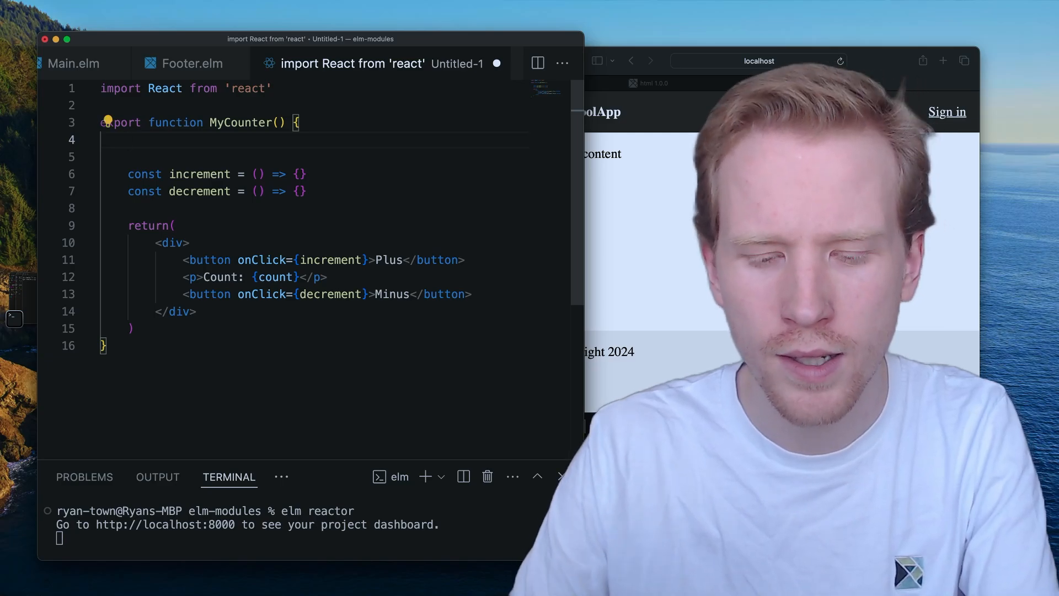
# Step: Add const [count, setCount] = React.useState(10) to MyCounter
pyautogui.write('const [count,s')
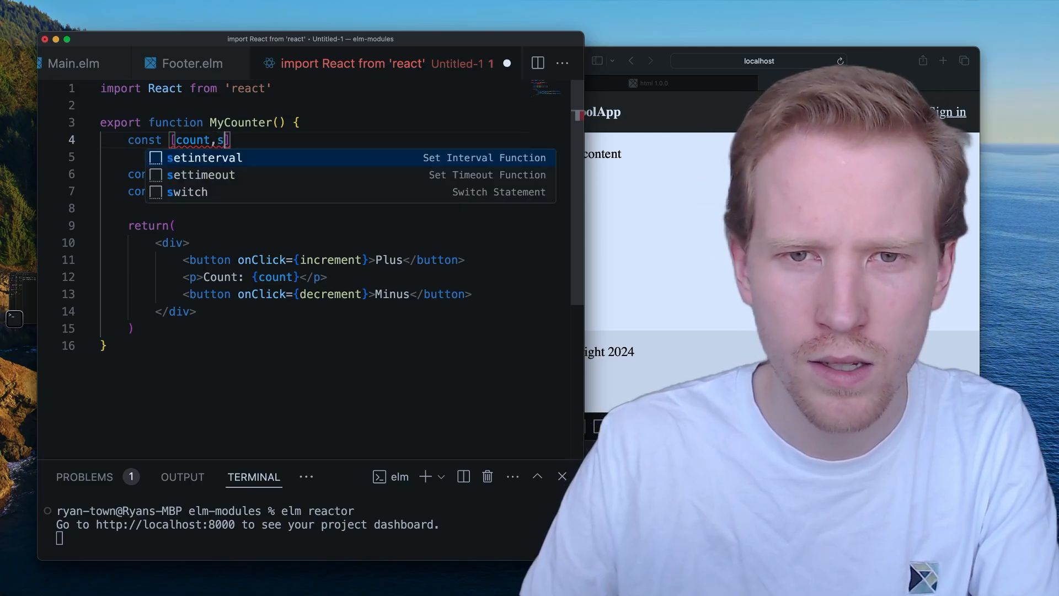
pyautogui.write('etCount')
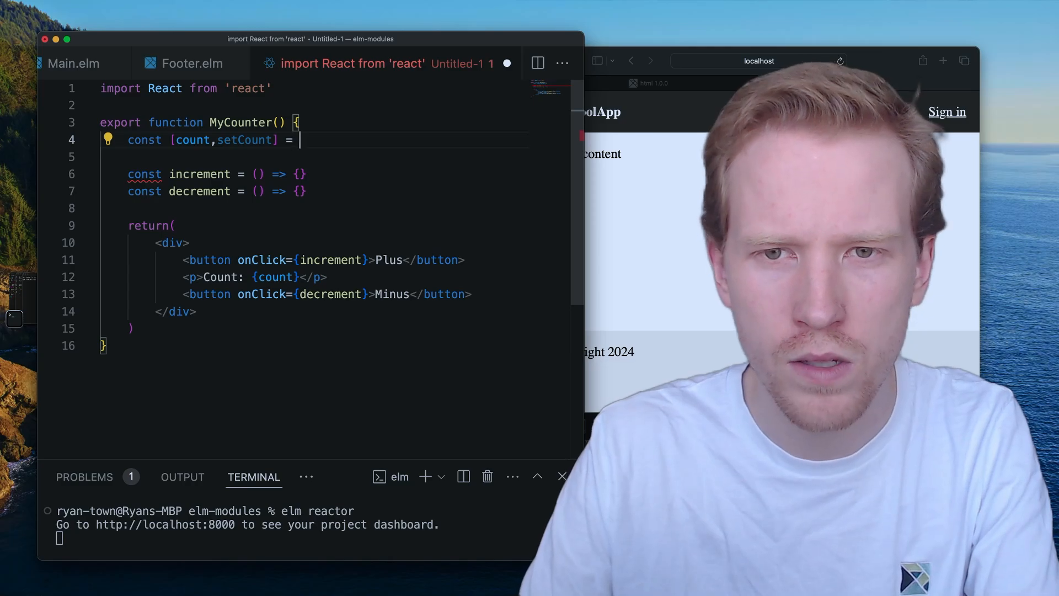
pyautogui.write('React.useState(')
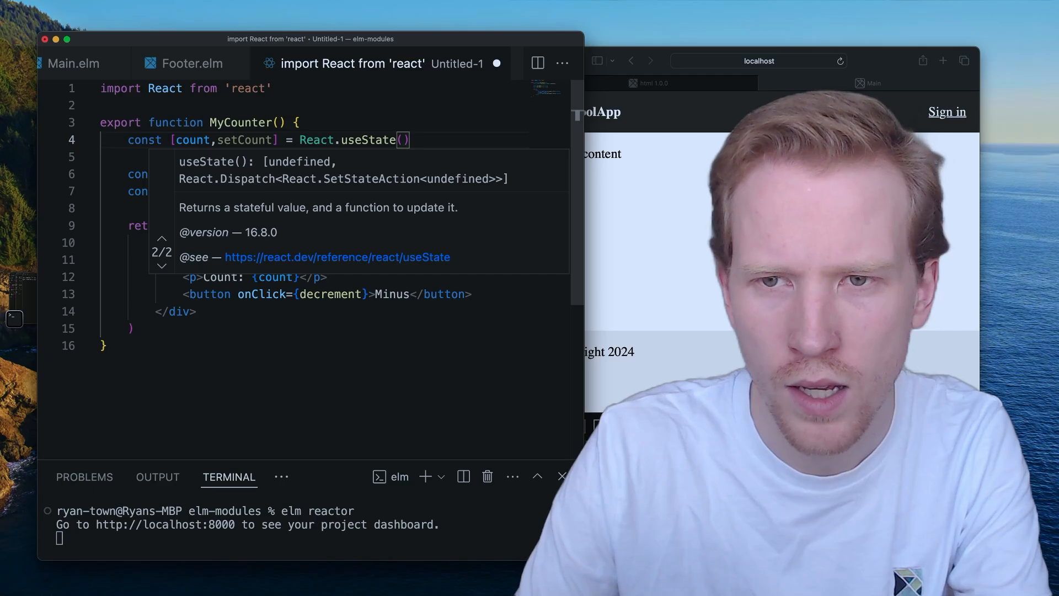
pyautogui.write('0')
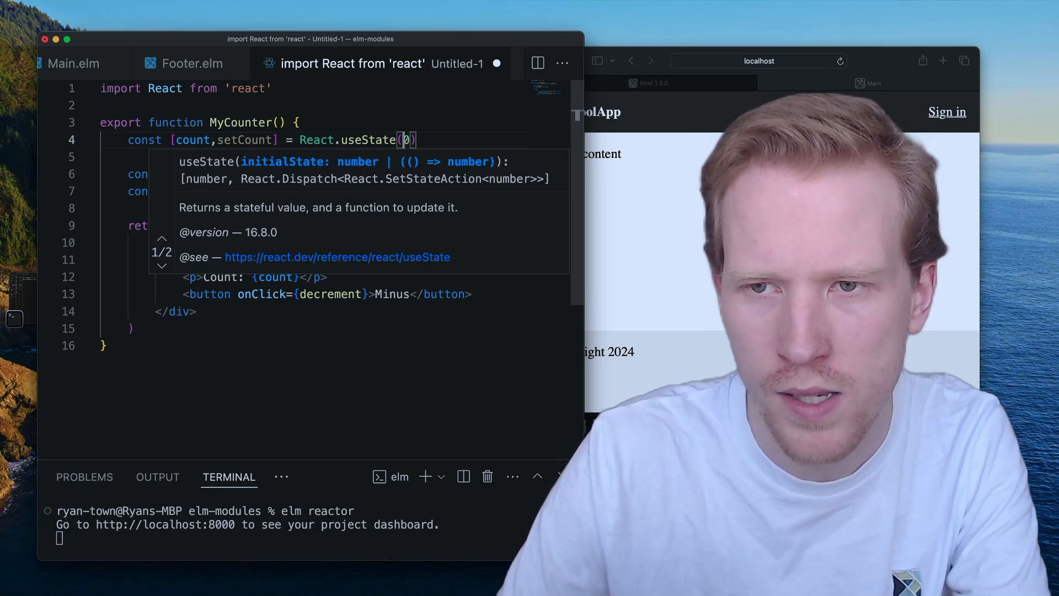
pyautogui.write('10')
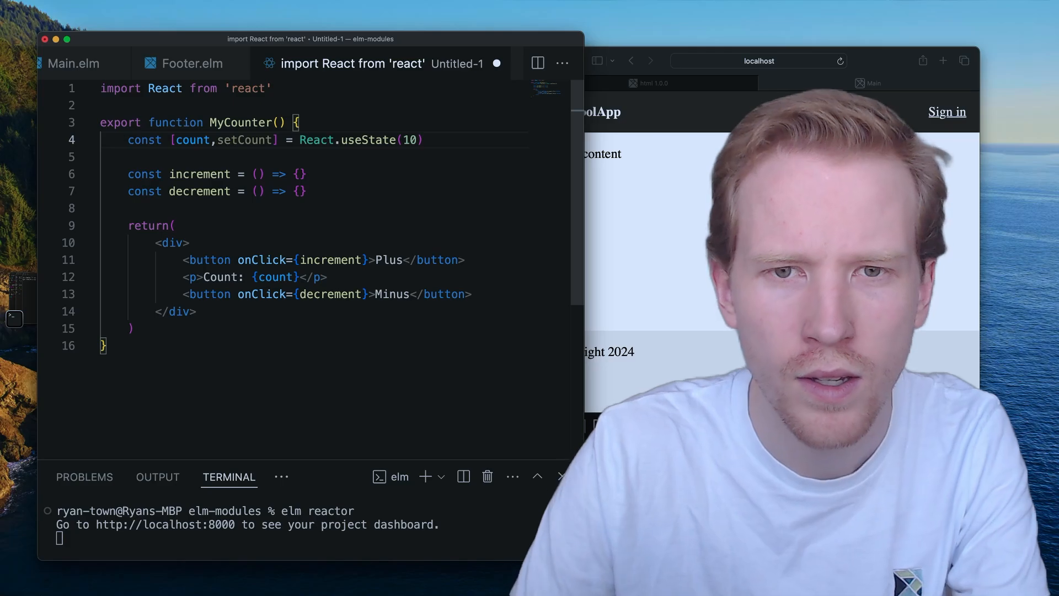
pyautogui.moveTo(201, 140)
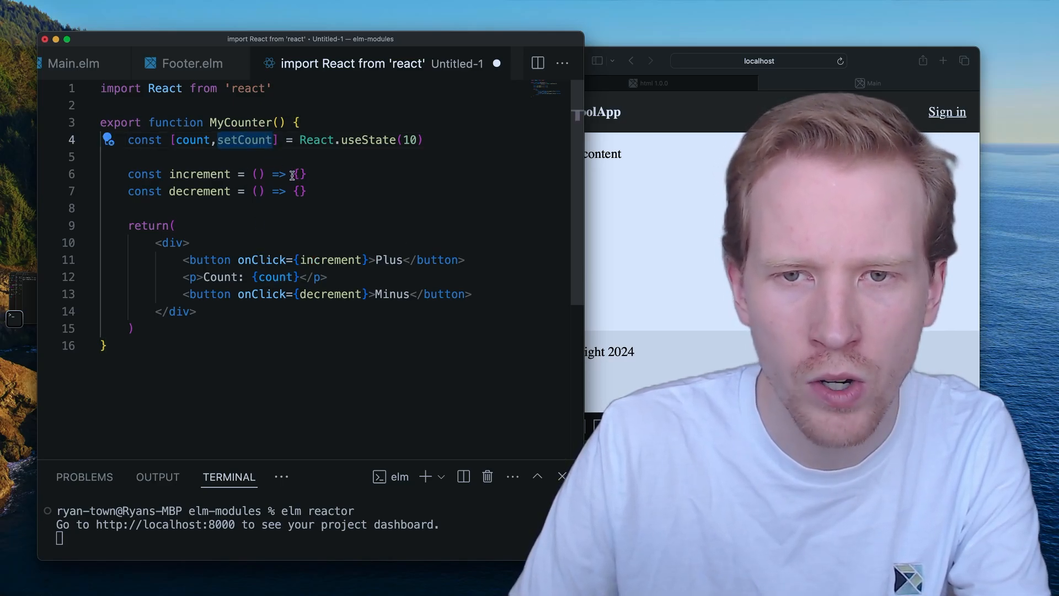
# Step: Fill increment with setCount(count + 1) and decrement with setCount(count - 1)
pyautogui.write('setCount(count + 1')
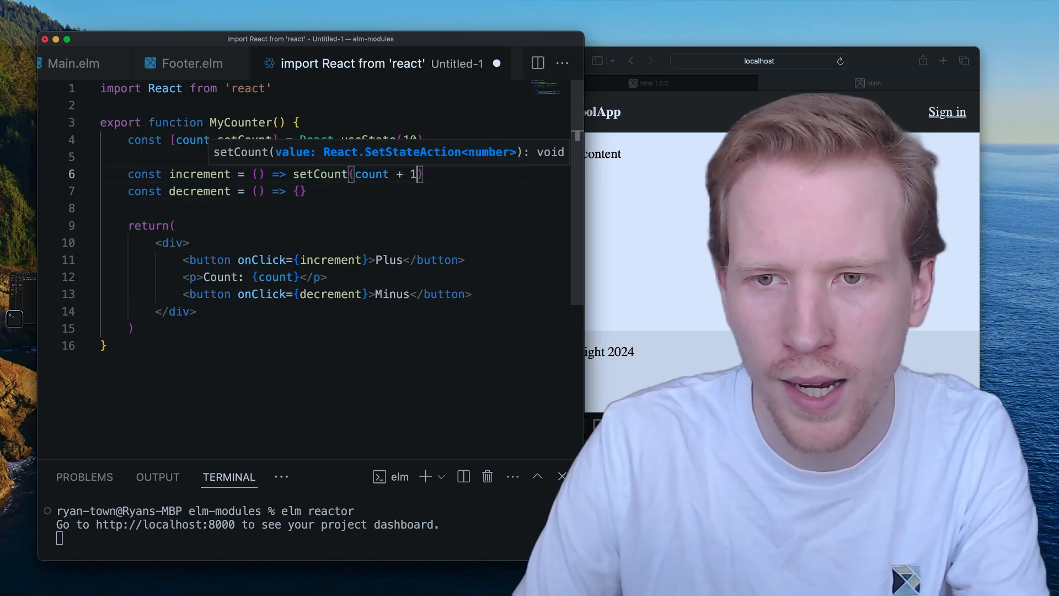
pyautogui.write('setC')
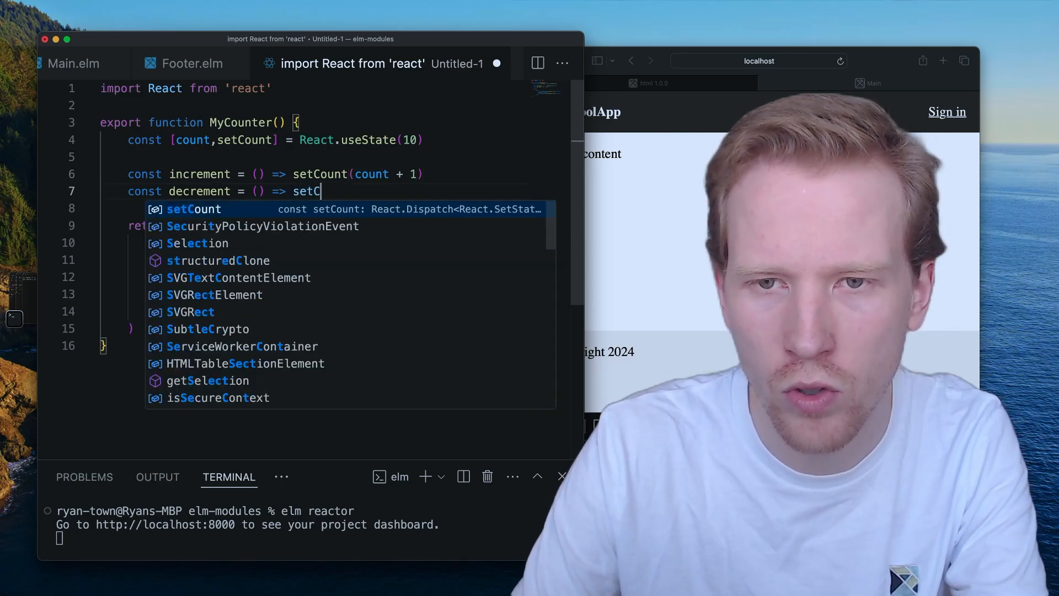
pyautogui.write('ount(count - 1')
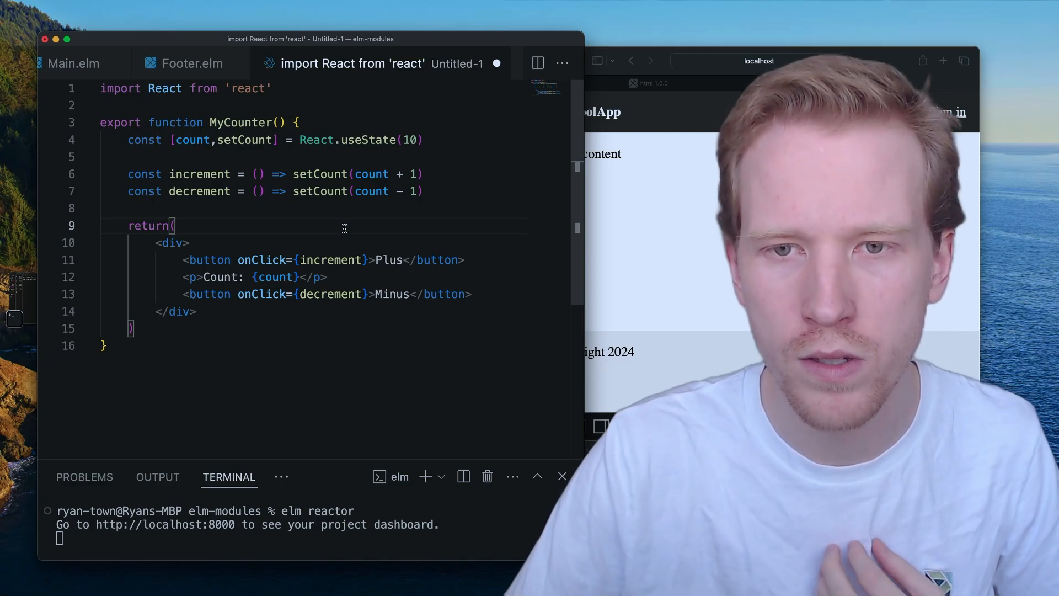
pyautogui.moveTo(319, 174)
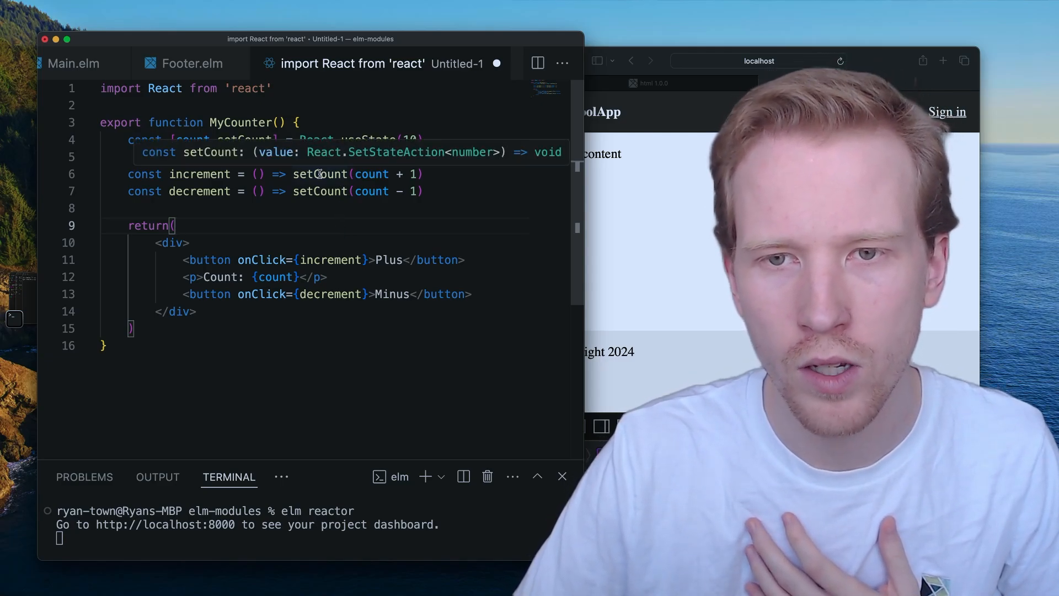
pyautogui.doubleClick(371, 174)
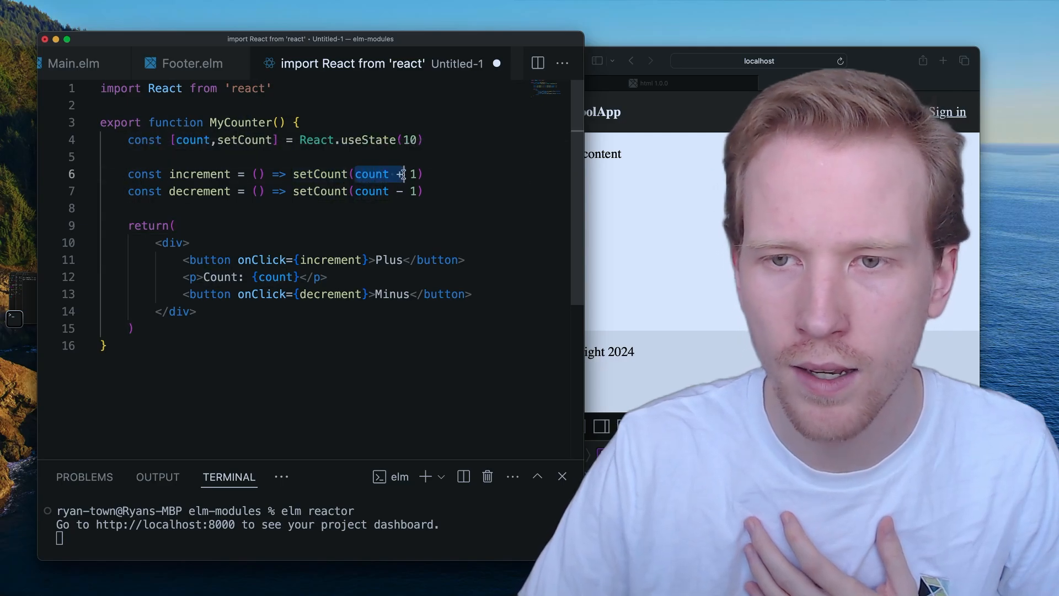
pyautogui.moveTo(370, 174)
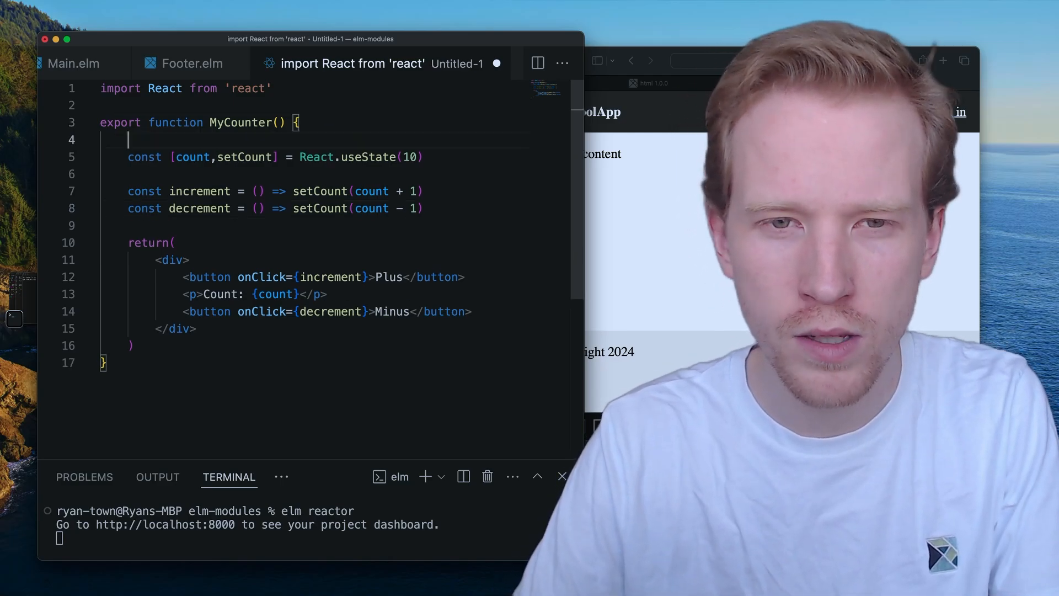
# Step: Insert // Init, // Update and // View comments above the state, handlers and return
pyautogui.write('// Ini')
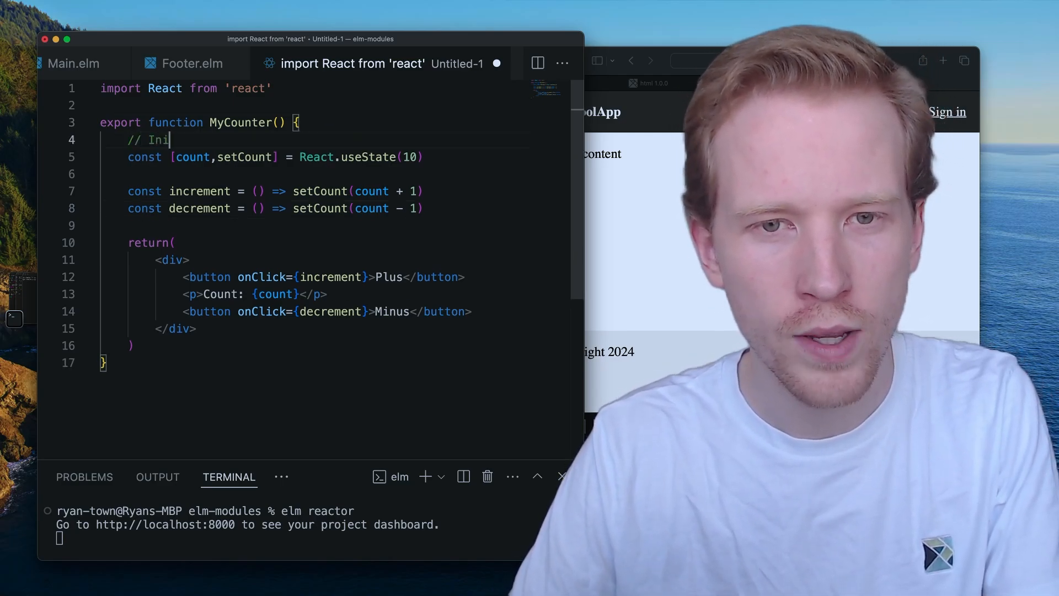
pyautogui.write('t')
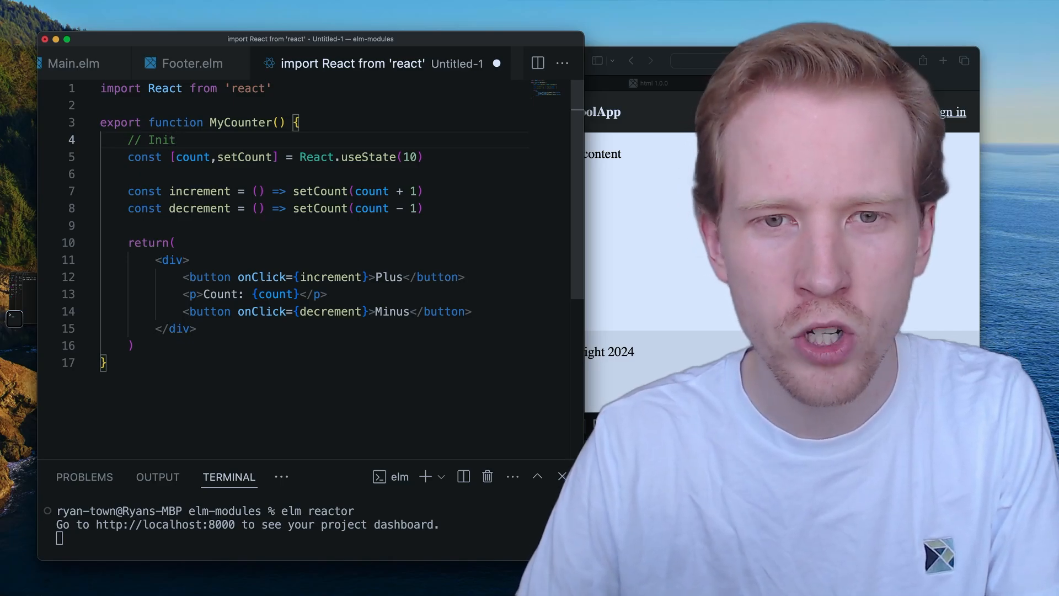
pyautogui.write('// Update')
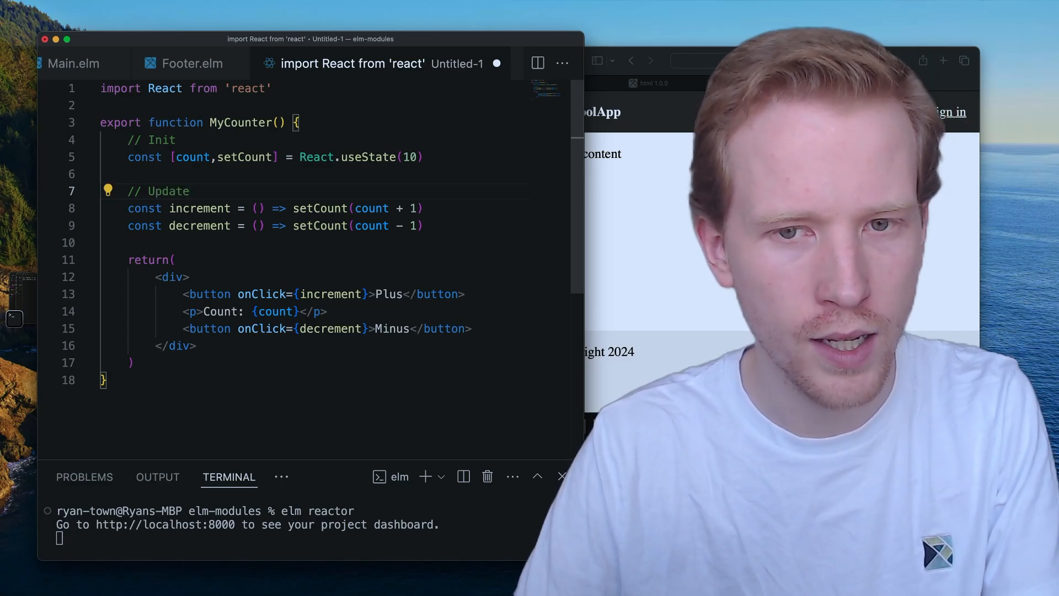
pyautogui.write('//')
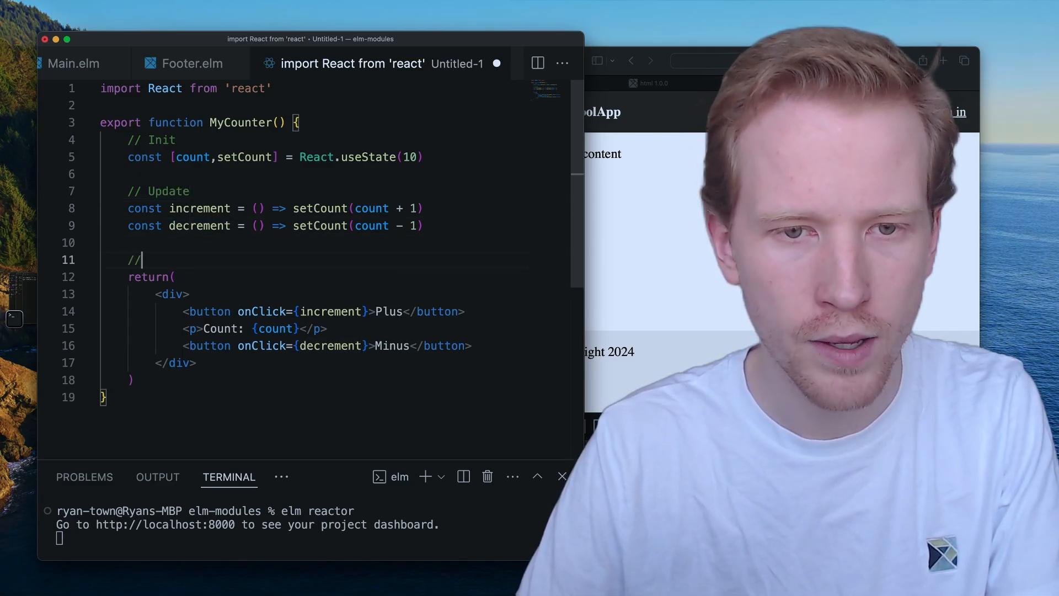
pyautogui.write('View')
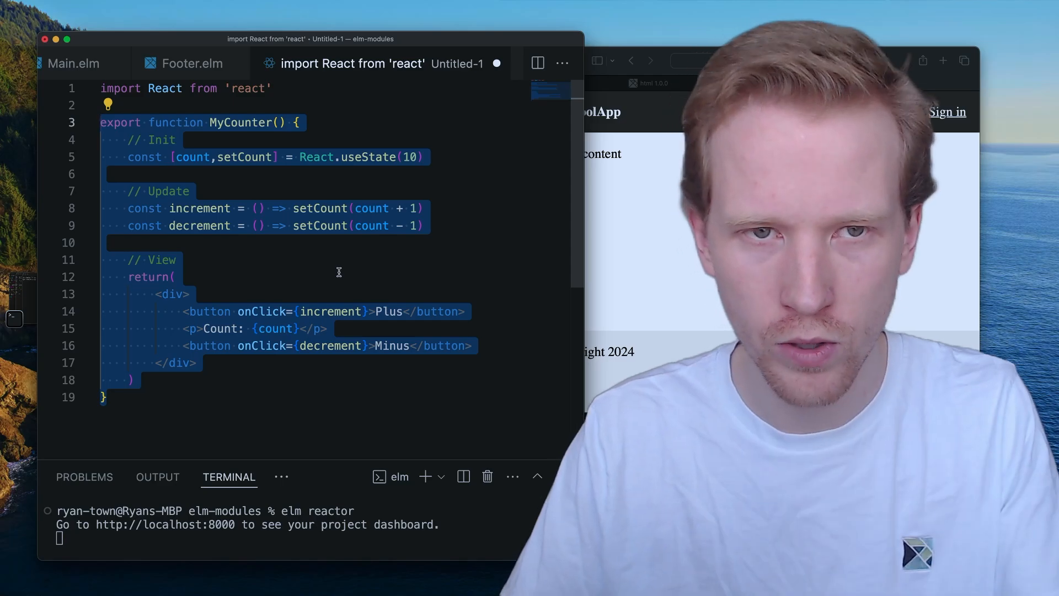
# Step: Paste the counter code into Main.elm and prefix the comment and useState lines with --
pyautogui.click(93, 63)
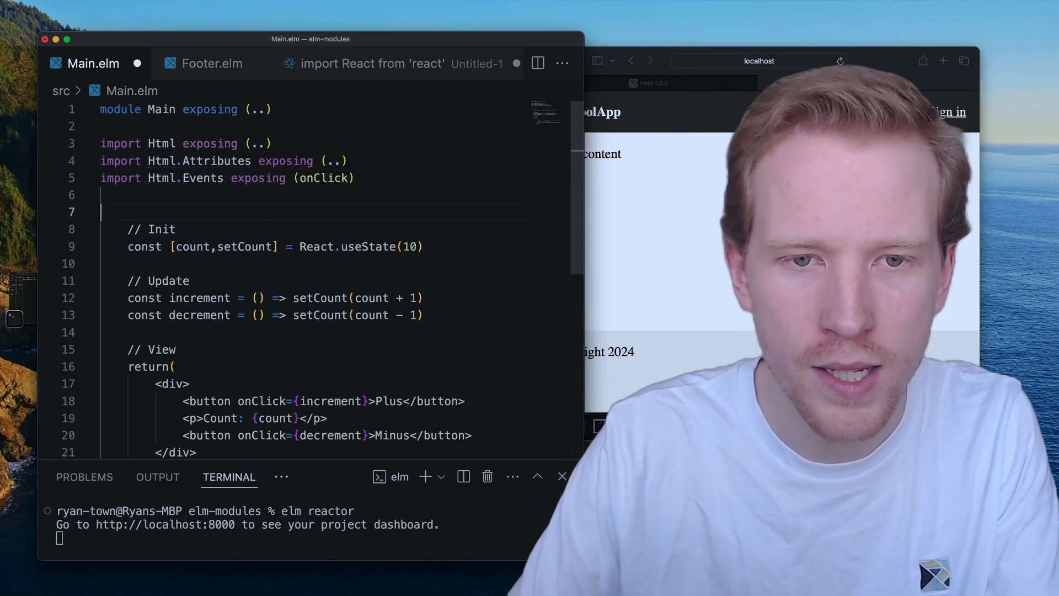
pyautogui.write('--')
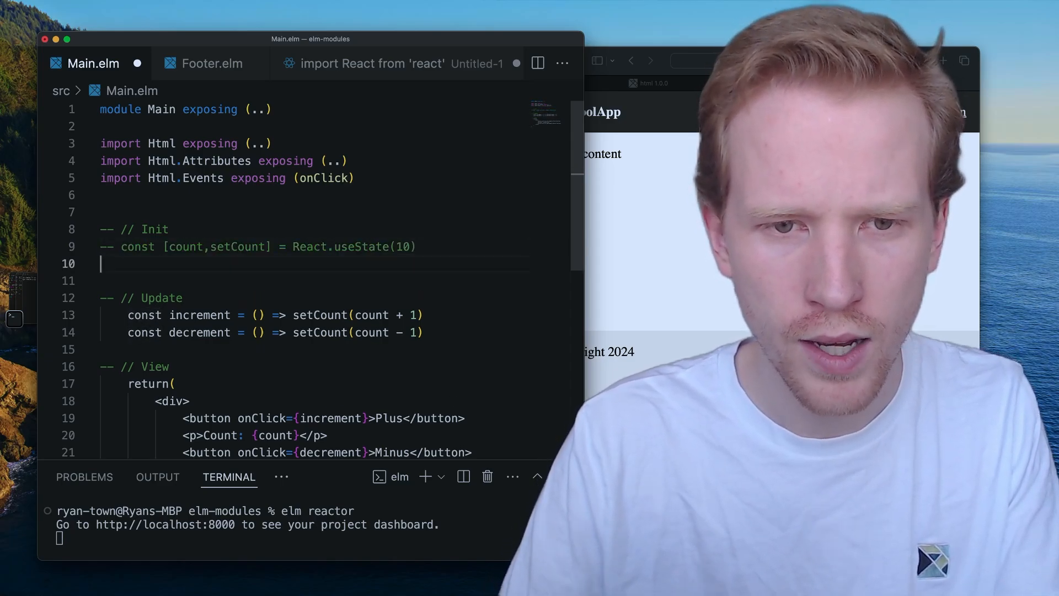
# Step: Define init = 10, increment count = count + 1 and decrement count = count - 1 in Main.elm
pyautogui.write('init')
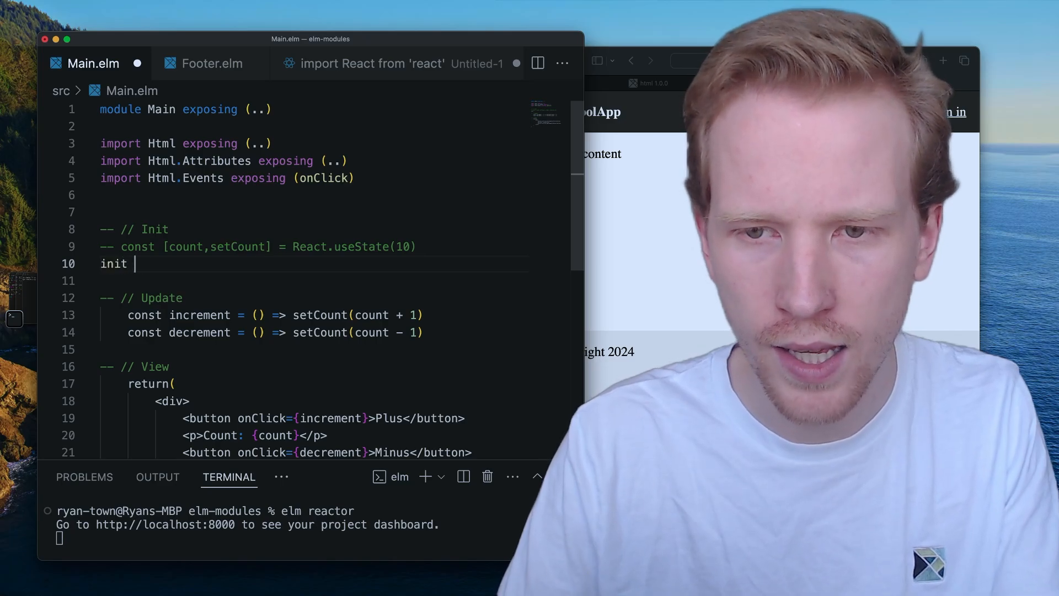
pyautogui.write('= 10')
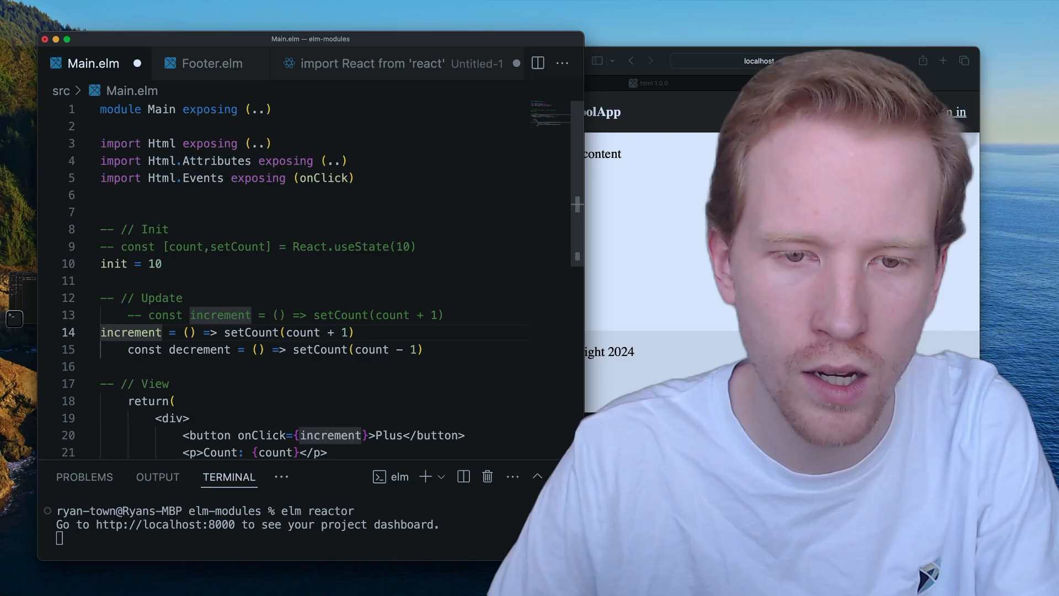
pyautogui.write('count')
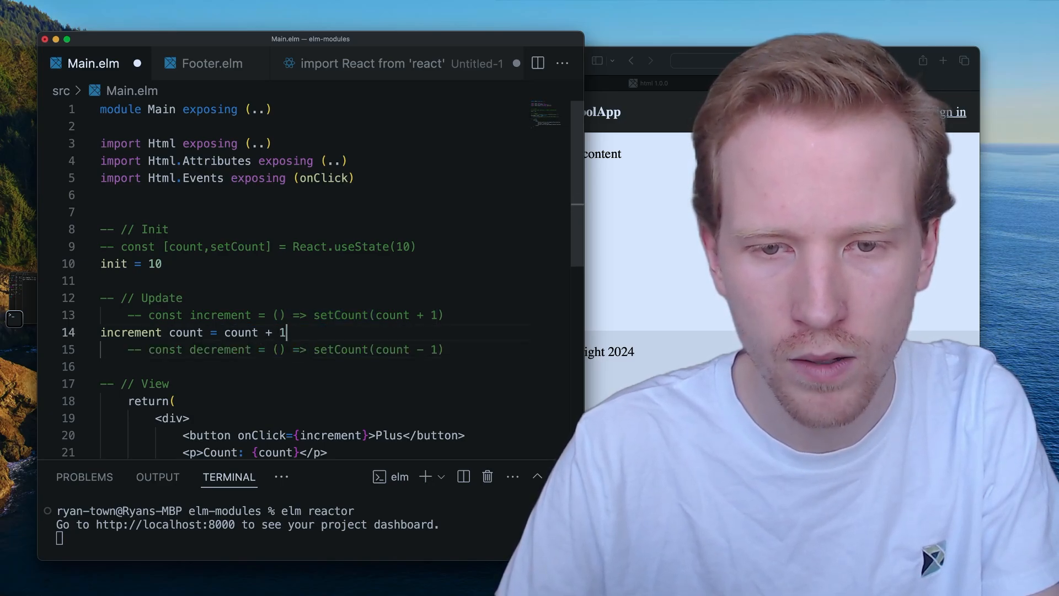
pyautogui.write('increment count = count + 1')
pyautogui.write('decrement count = count - 1')
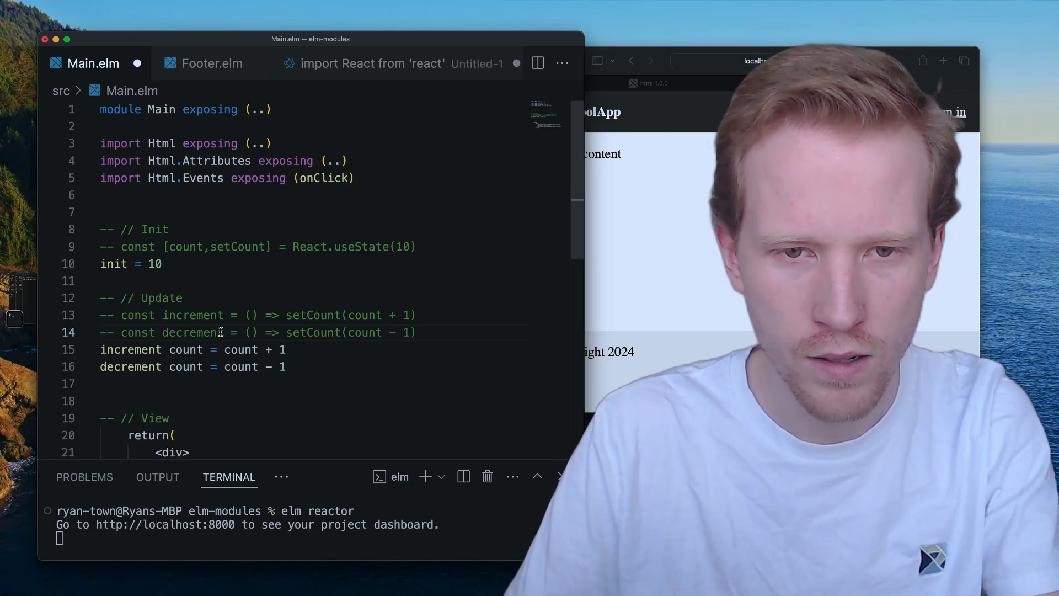
pyautogui.scroll(-3)
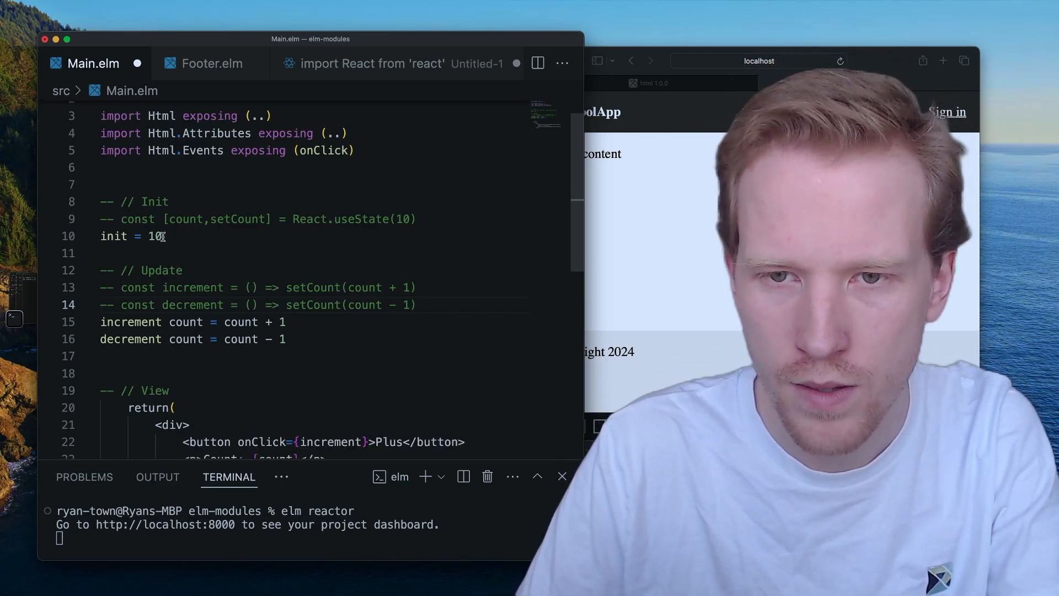
pyautogui.doubleClick(362, 219)
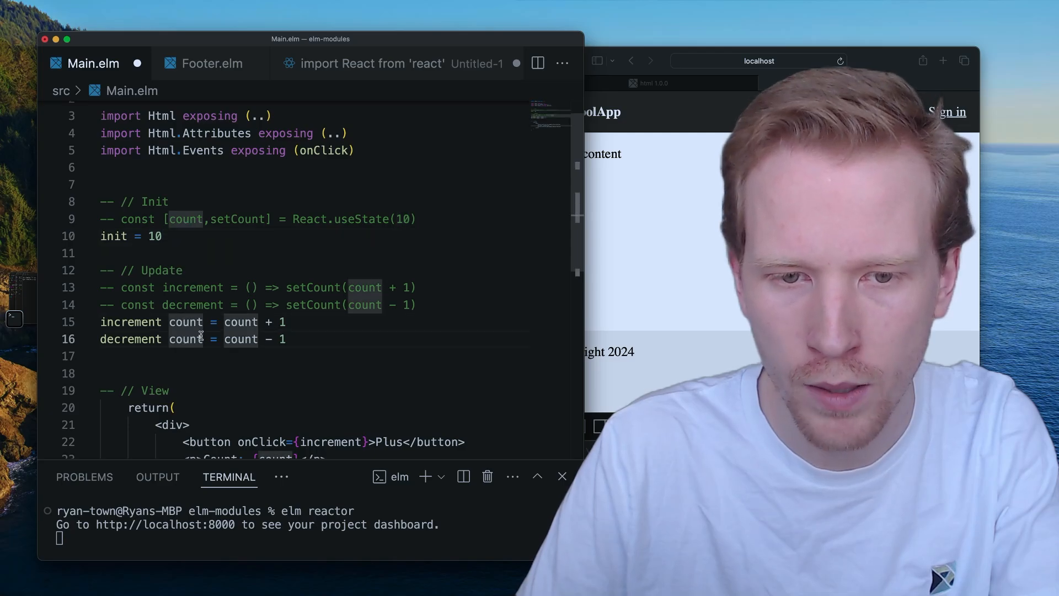
pyautogui.scroll(-3)
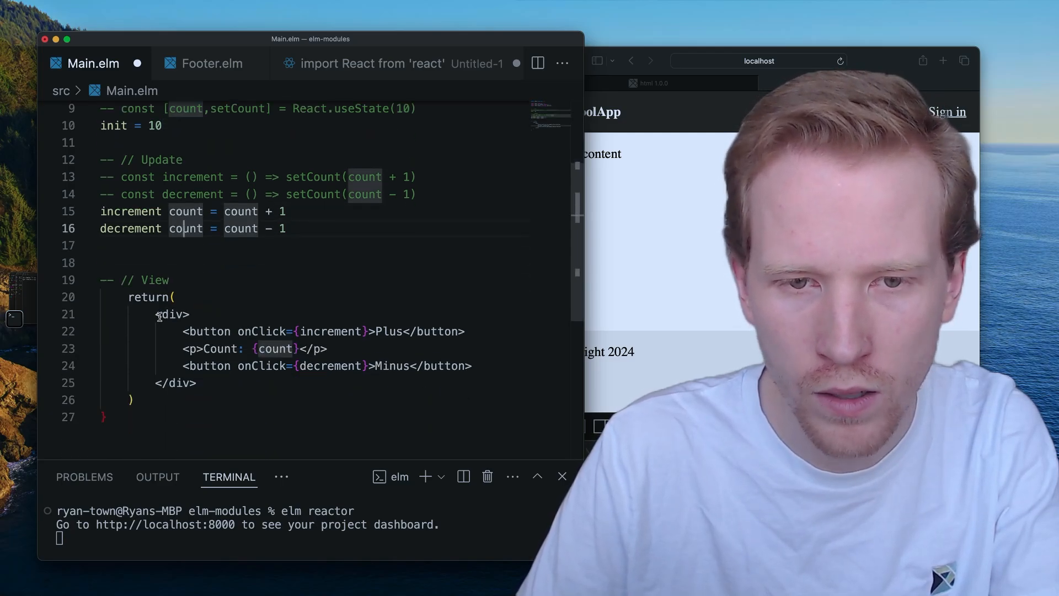
# Step: Comment out the old return JSX block and start a view definition below it
pyautogui.moveTo(192, 314); pyautogui.dragTo(197, 383)
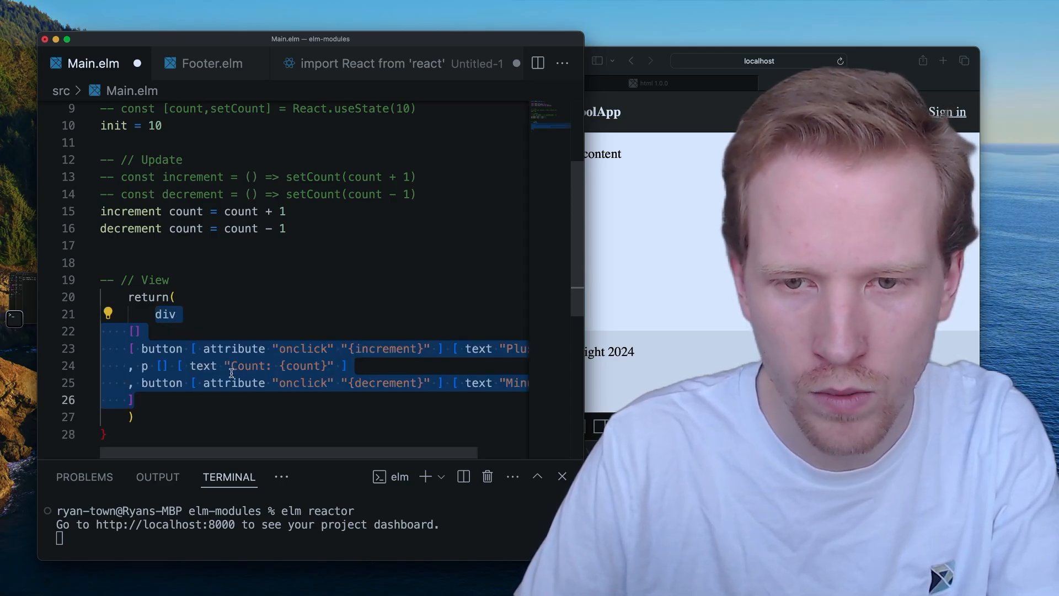
pyautogui.click(230, 365)
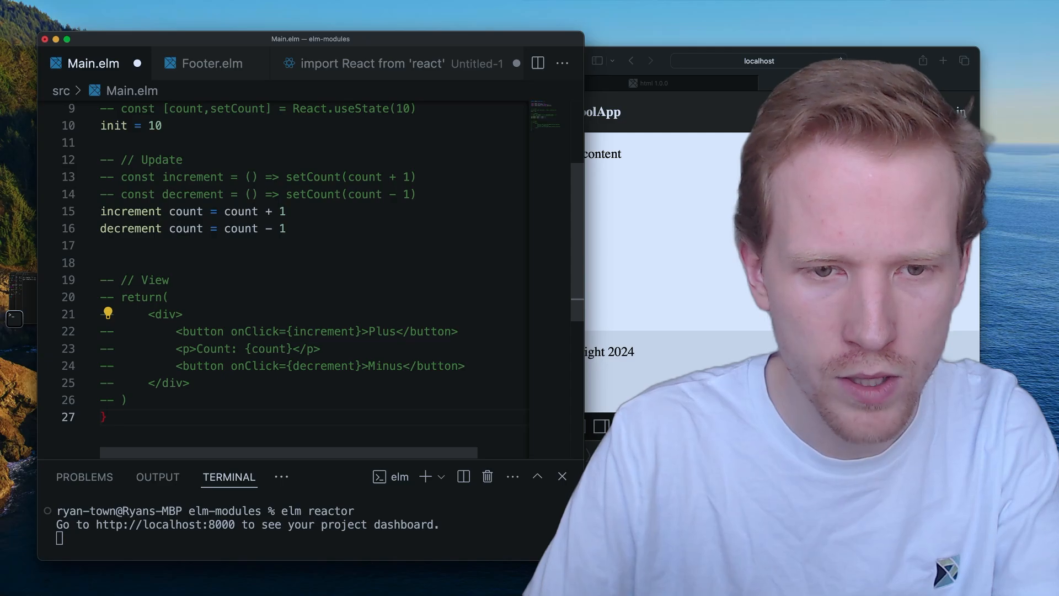
pyautogui.write('view count =')
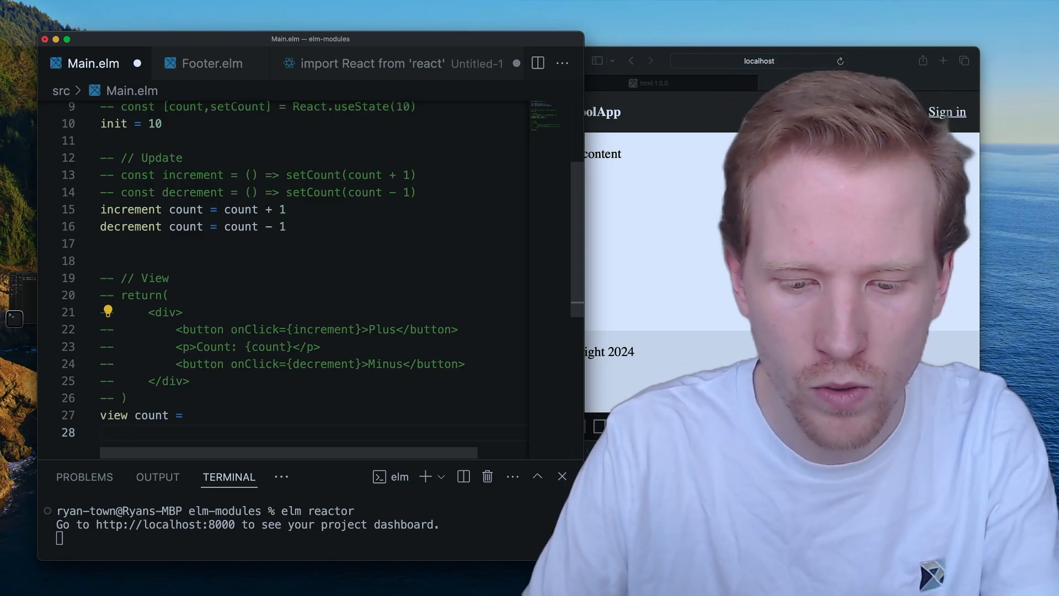
# Step: Write view count as a div with a Plus button, a 'Count: ' ++ String.fromInt count paragraph, and a Minus button
pyautogui.write('div []')
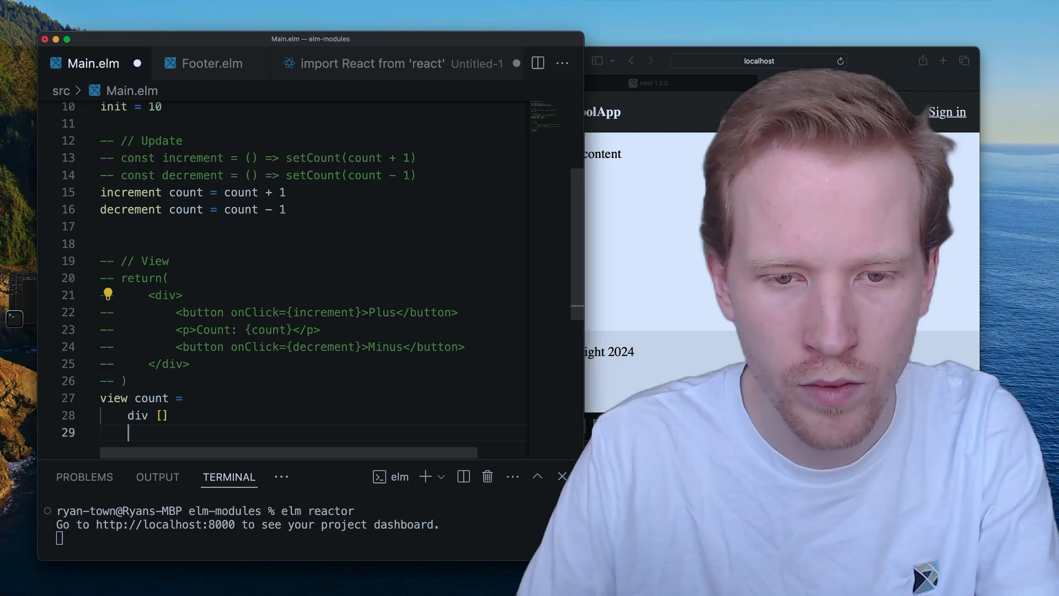
pyautogui.write('[ button')
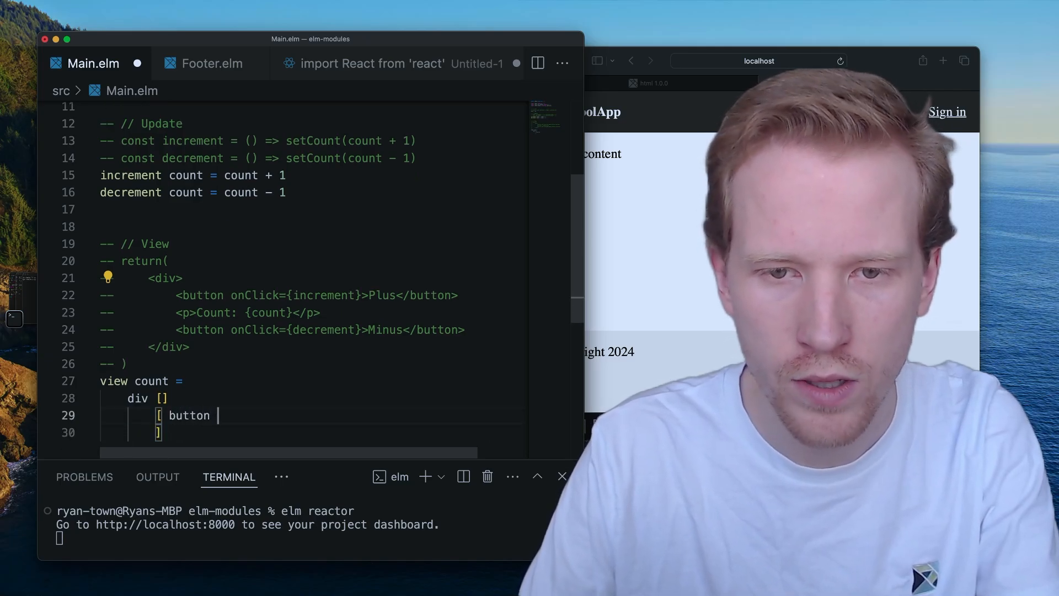
pyautogui.write('[ onClick increment ] [ text "Plus"')
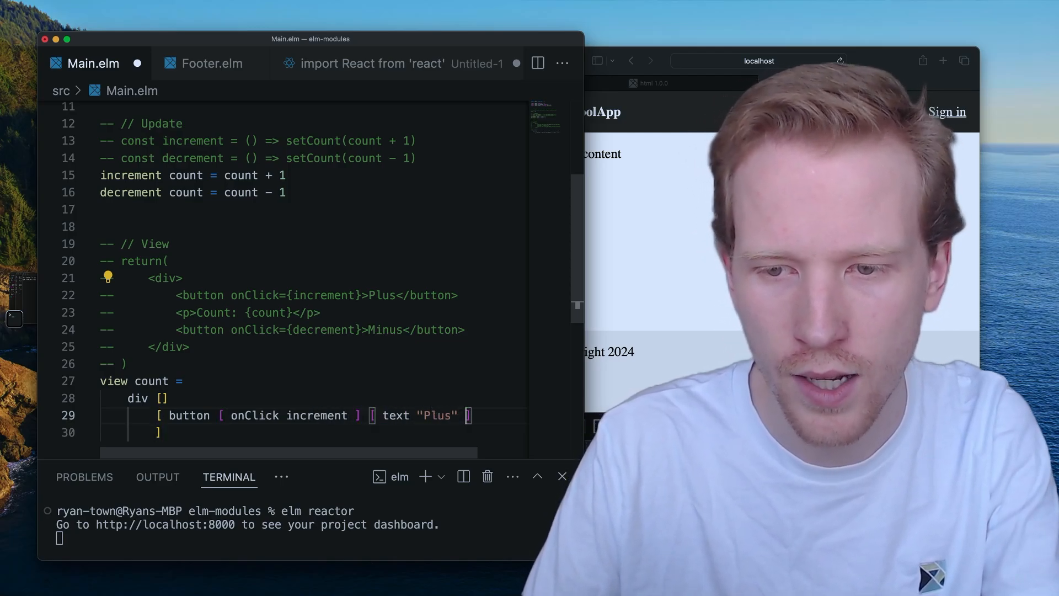
pyautogui.press('enter')
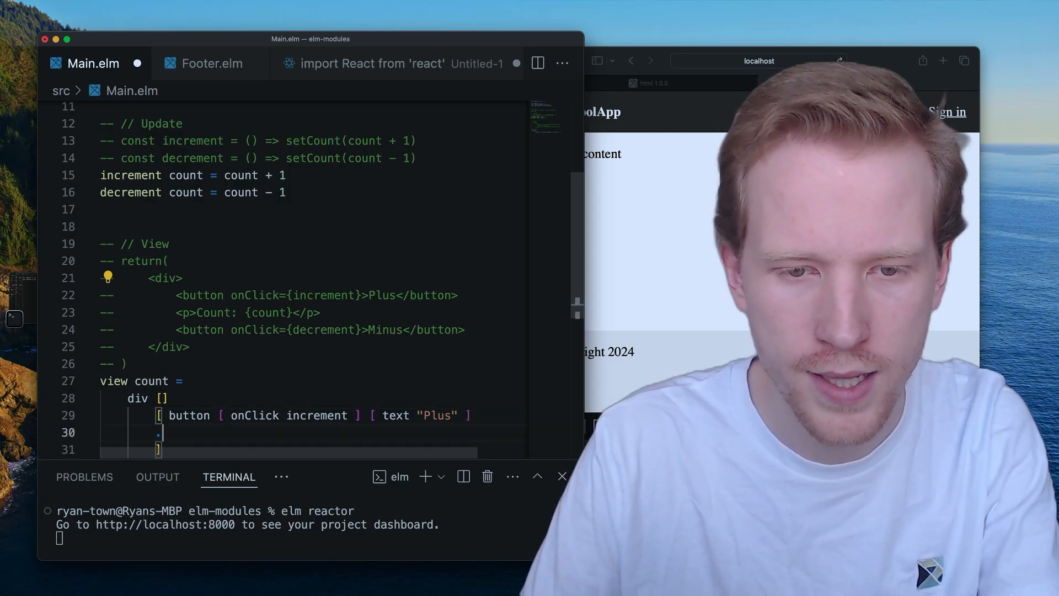
pyautogui.write(',')
pyautogui.write(' p [] [ text ("Count: " ) ')
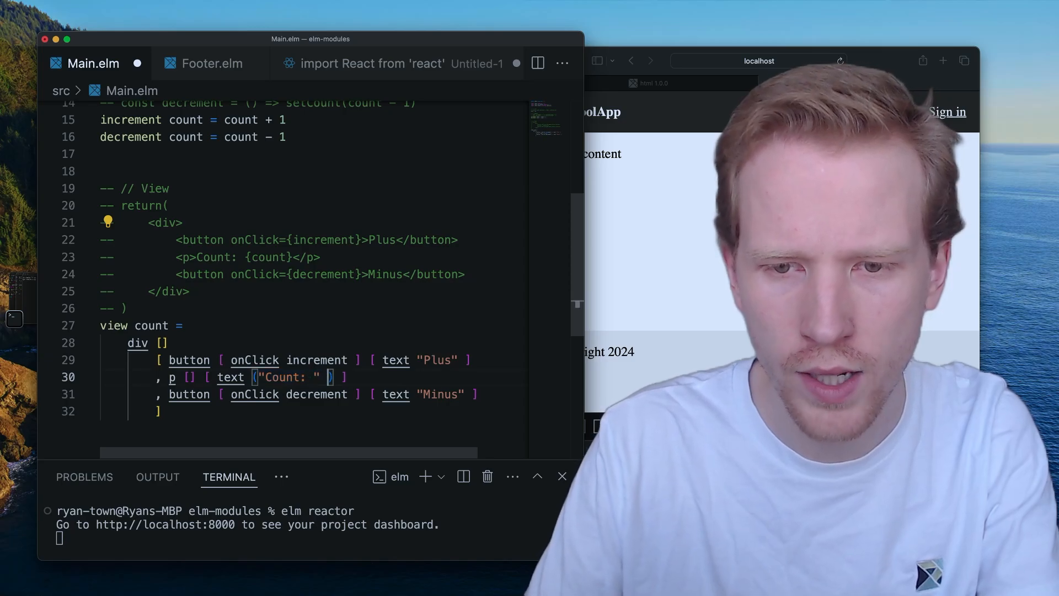
pyautogui.write('++')
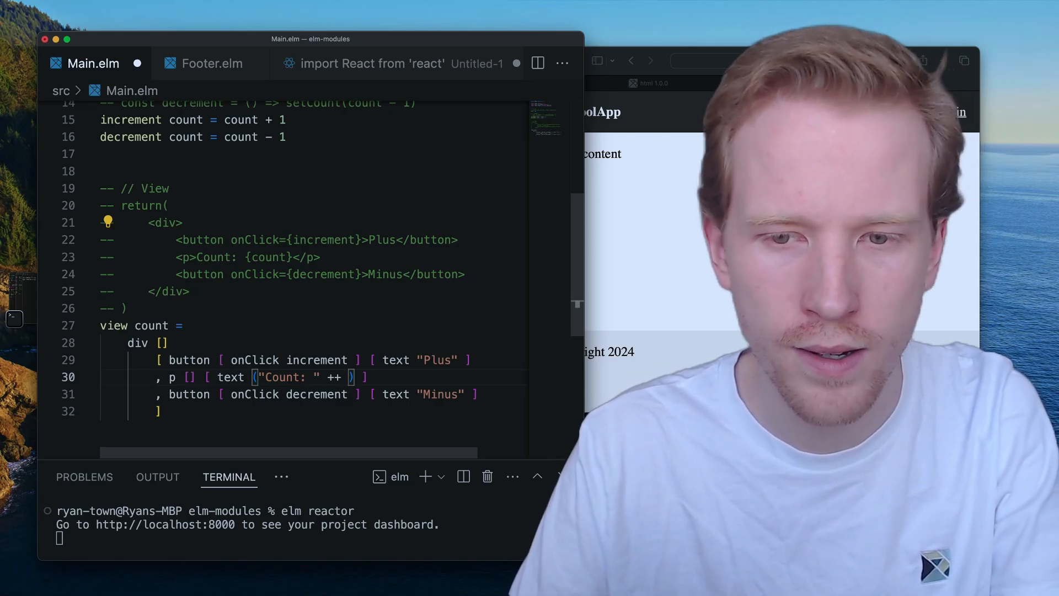
pyautogui.write('String.fromInt')
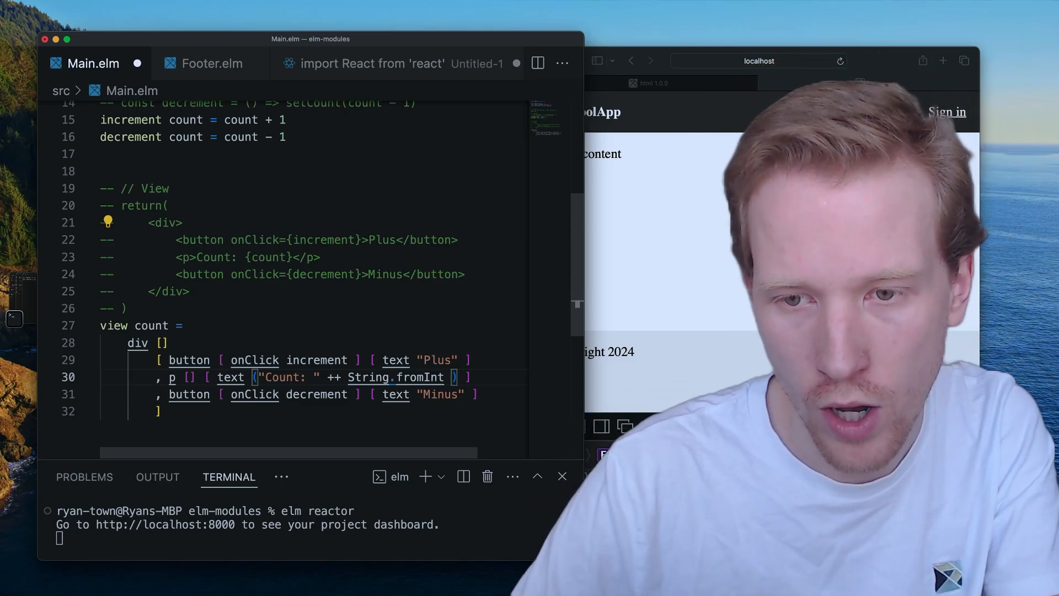
pyautogui.write('count)')
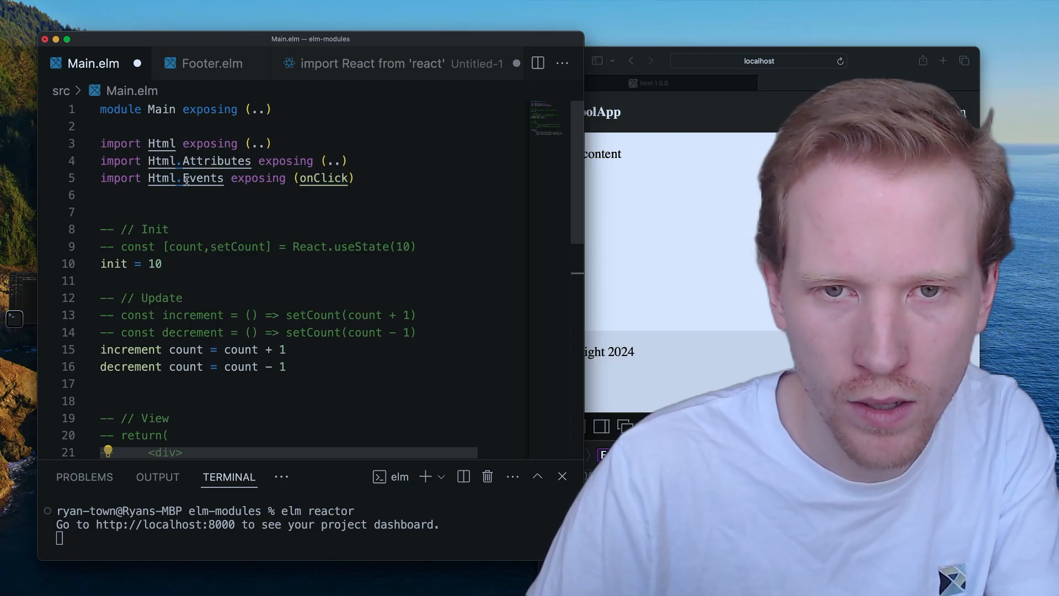
pyautogui.scroll(-3)
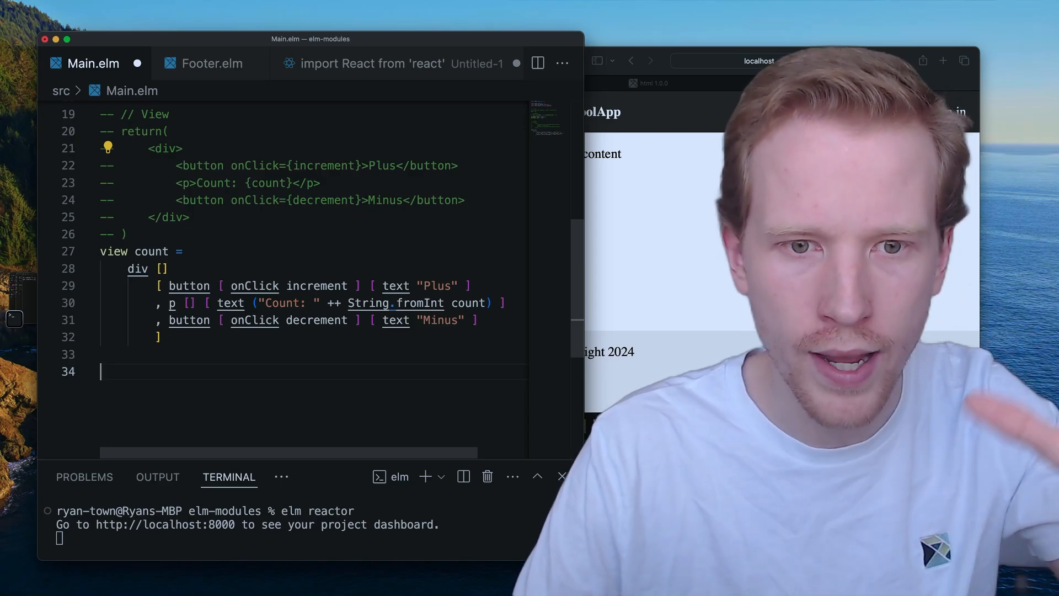
pyautogui.write('main =')
pyautogui.write('Brow')
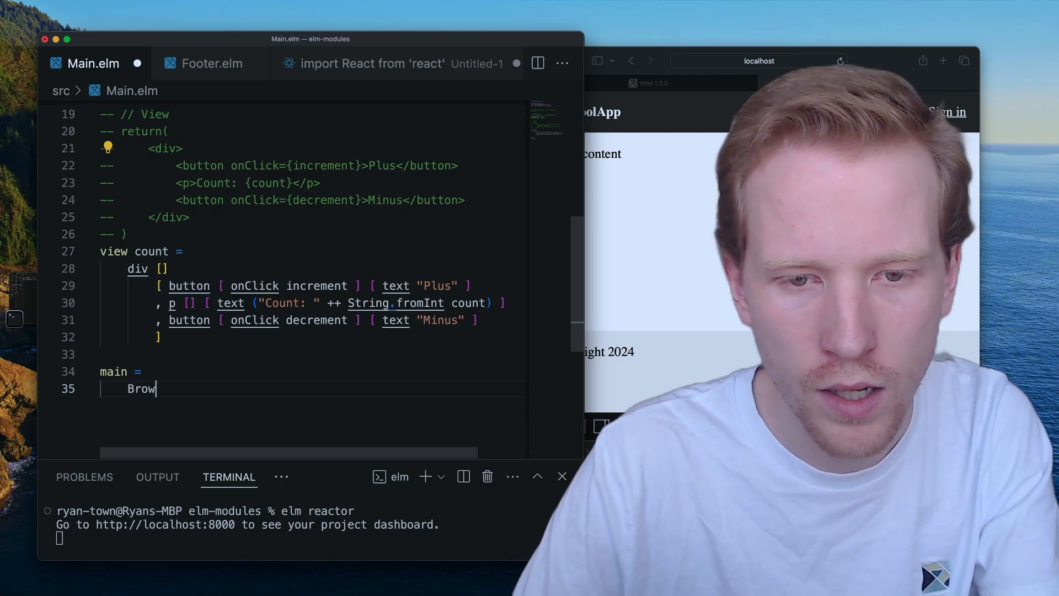
# Step: Define main as Browser.sandbox with init, view, update = \fn count -> fn count, and import Browser
pyautogui.write('ser.s')
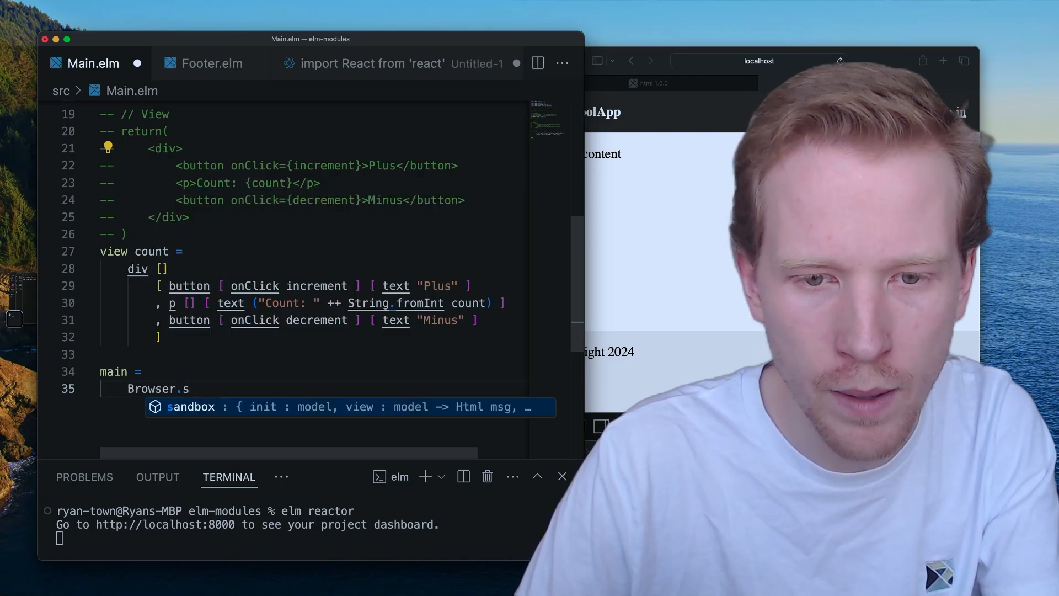
pyautogui.press('Tab')
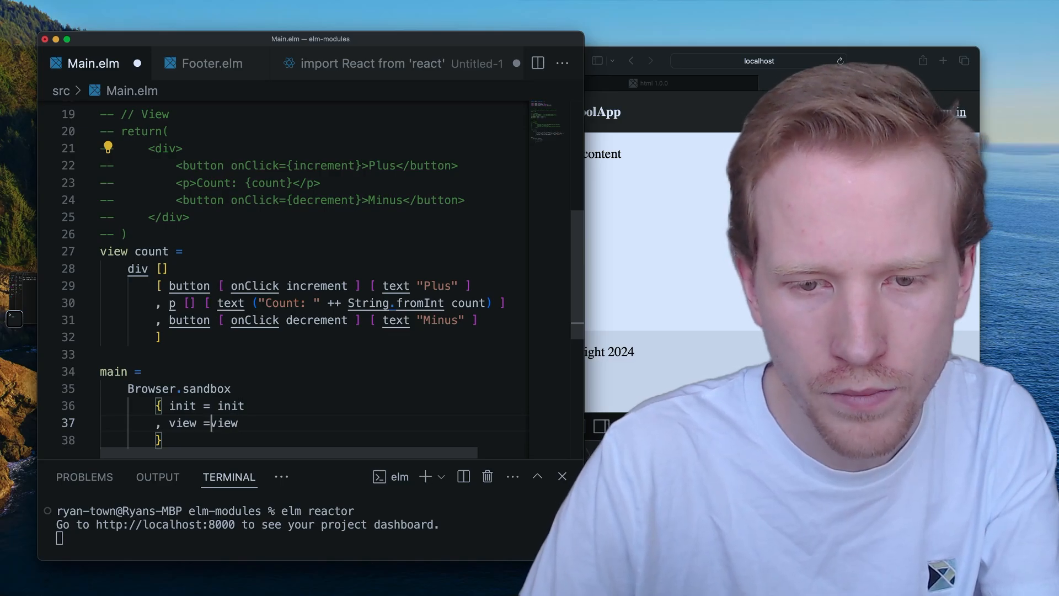
pyautogui.write(', update = \\fn')
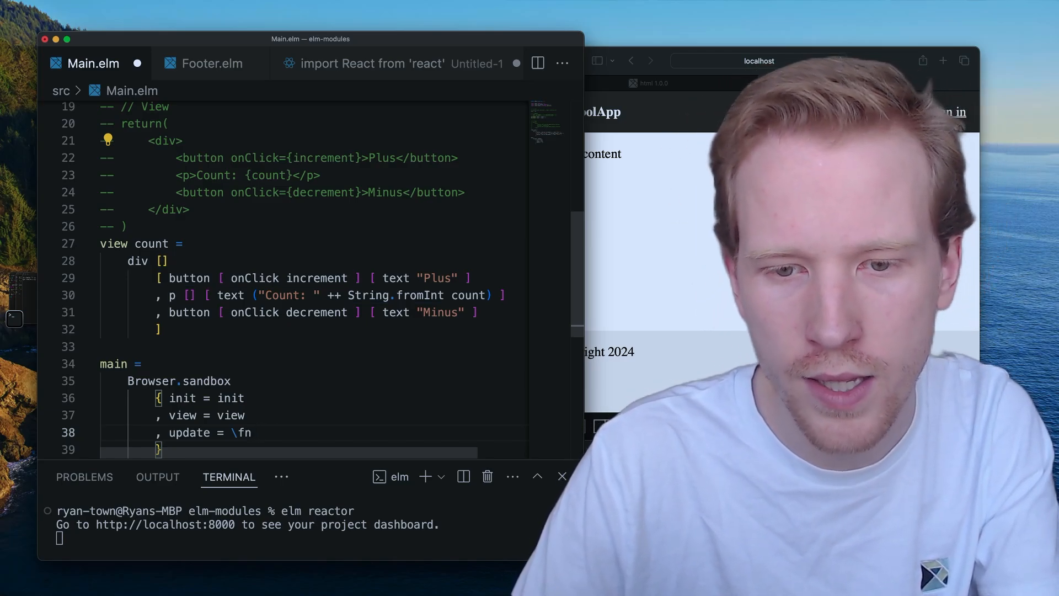
pyautogui.write('count -> fn')
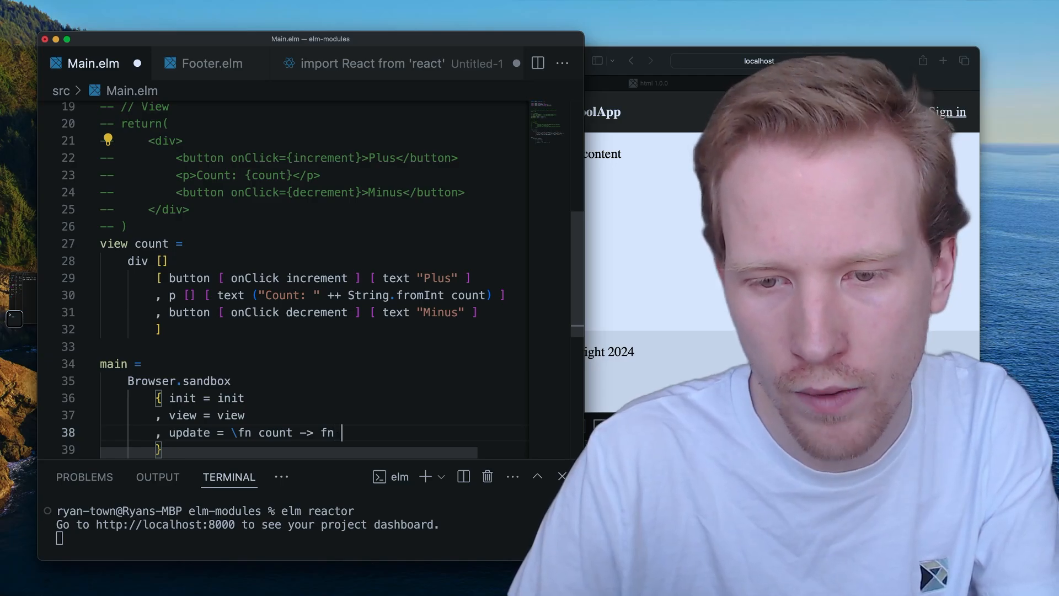
pyautogui.write('count')
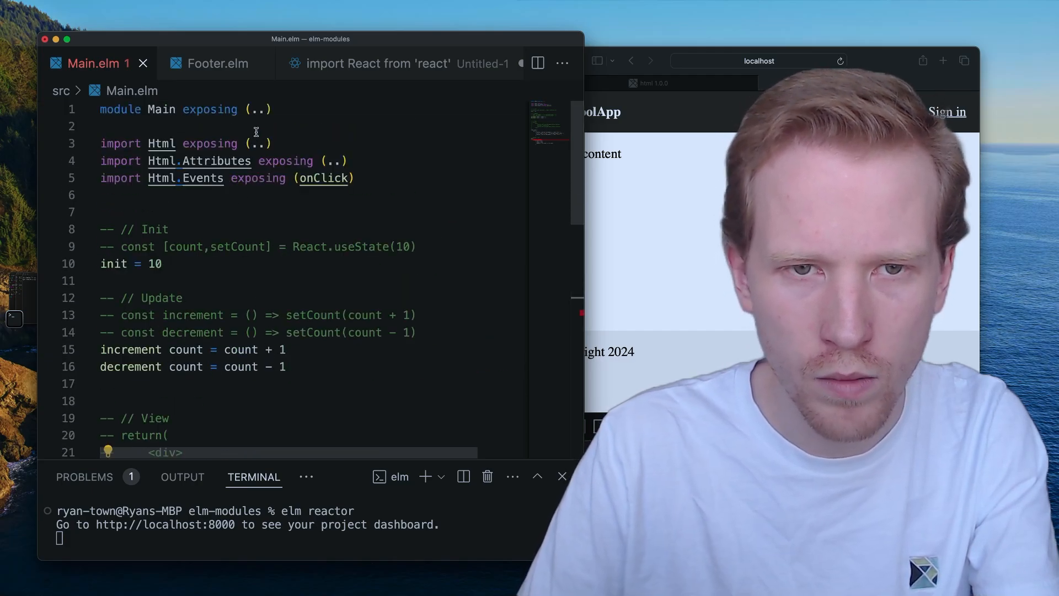
pyautogui.write('import Browser')
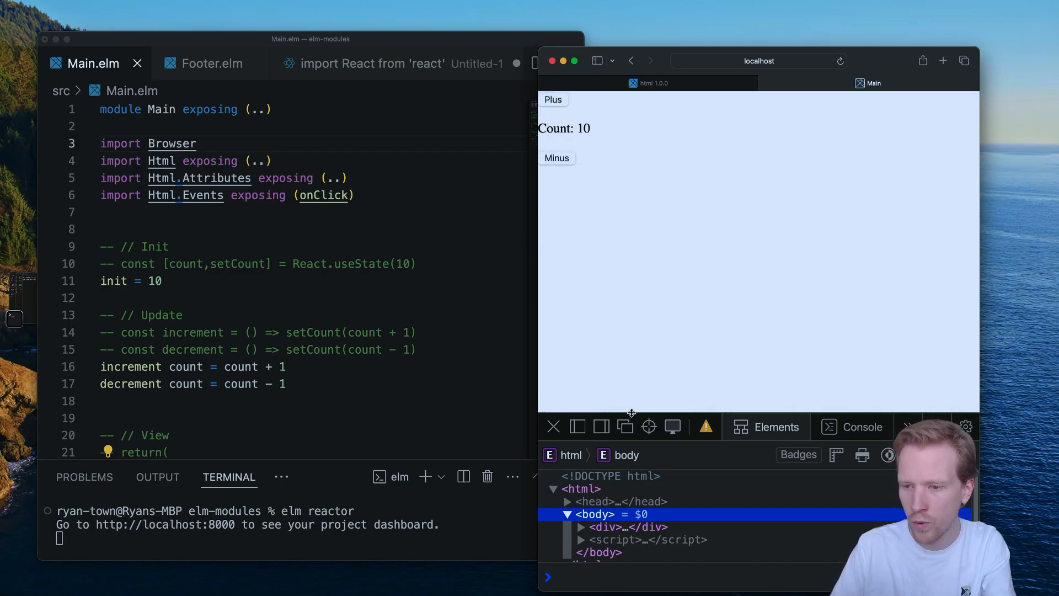
# Step: Test Plus and Minus on the Safari counter, reaching Count: 6, and scroll through Main.elm
pyautogui.click(553, 100)
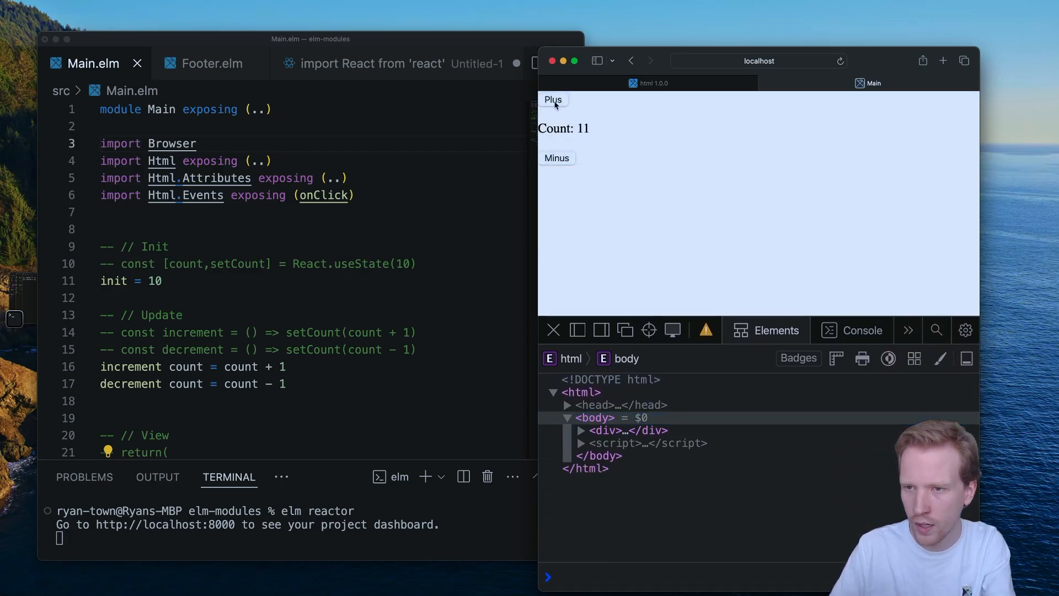
pyautogui.click(557, 157)
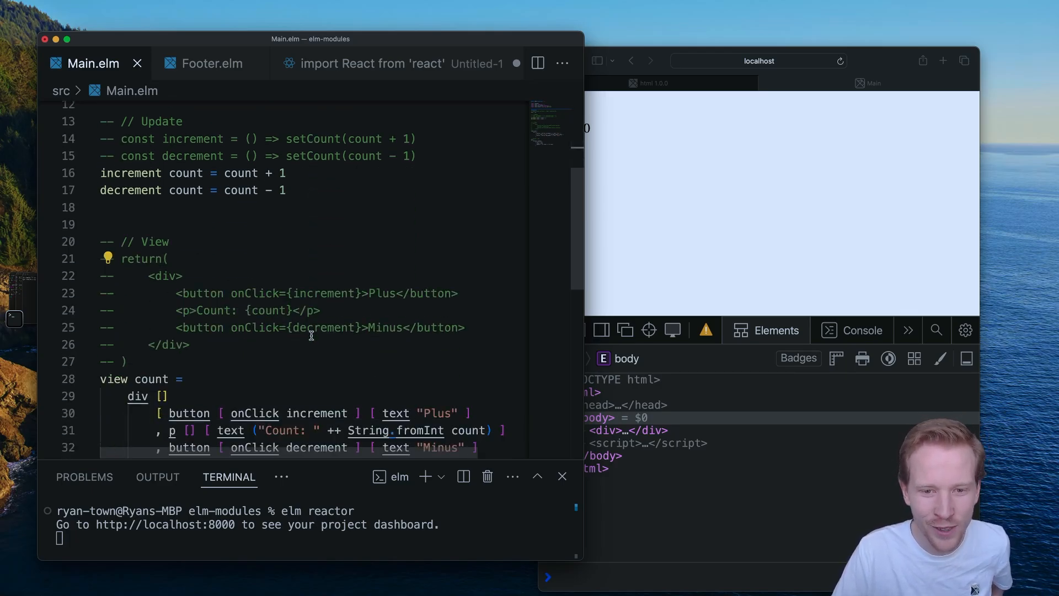
pyautogui.scroll(-3)
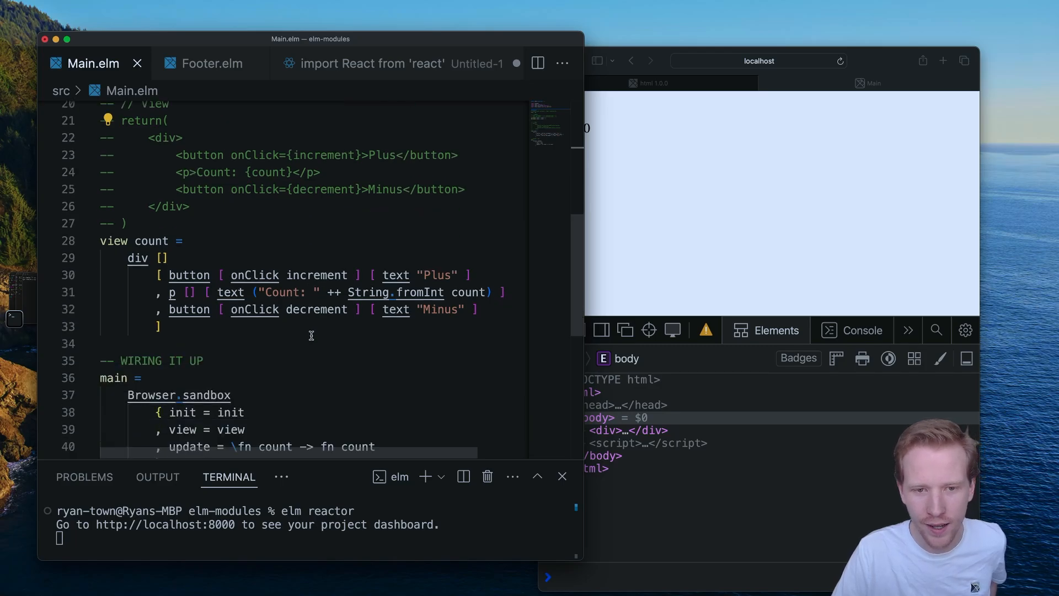
pyautogui.scroll(-3)
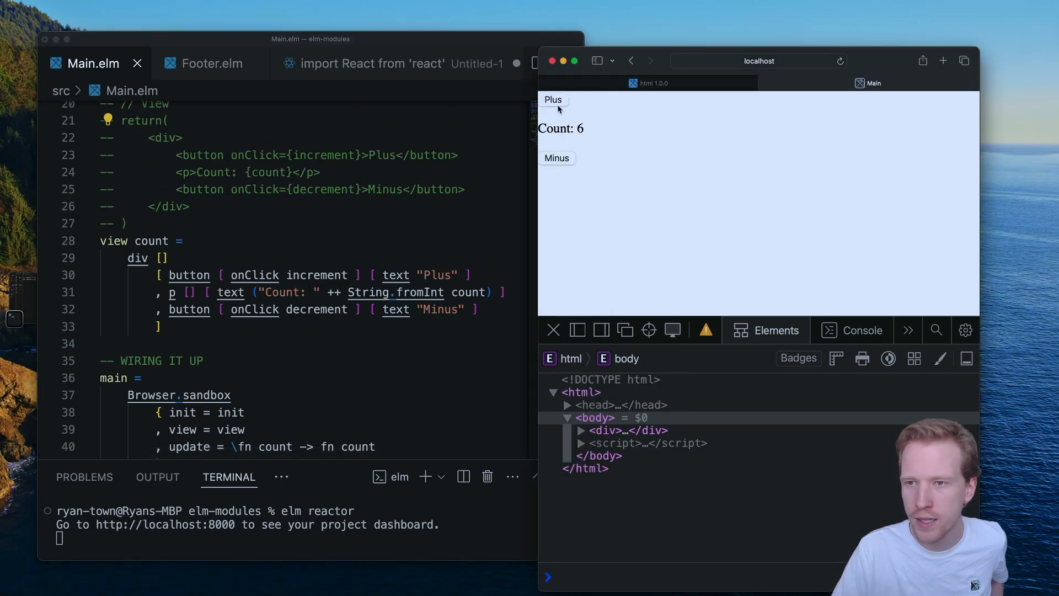
# Step: In the React draft, copy the Minus button as a Reset button and add const reset = () => setCount(0)
pyautogui.click(367, 64)
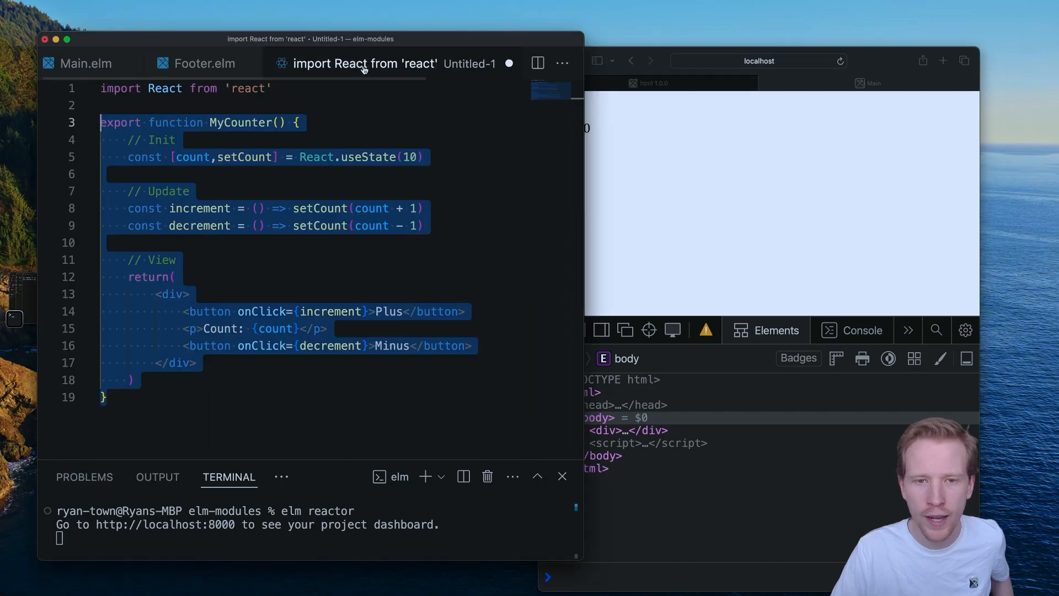
pyautogui.click(436, 225)
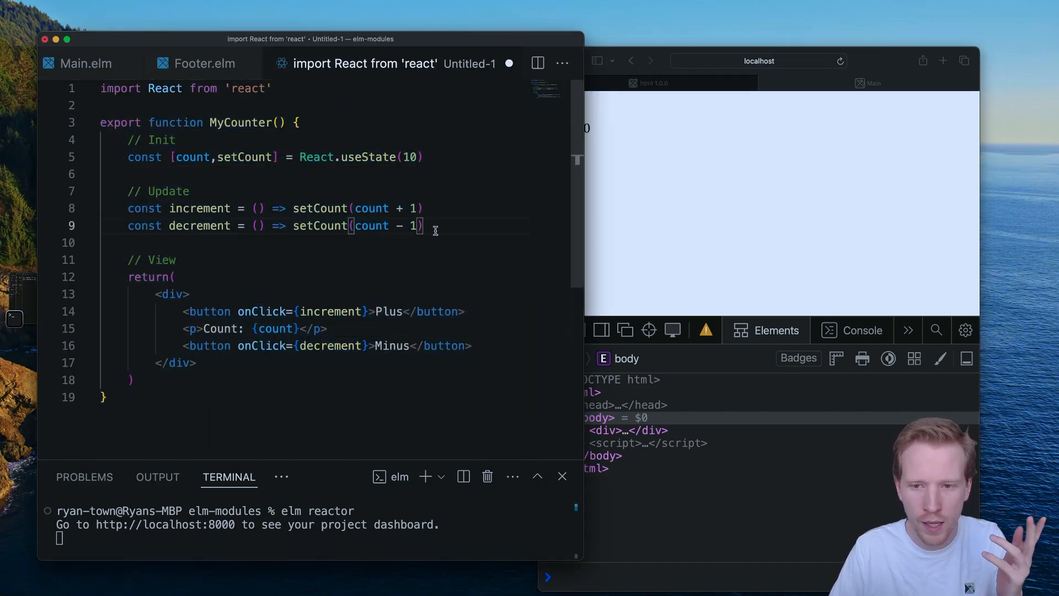
pyautogui.moveTo(328, 329); pyautogui.dragTo(473, 345)
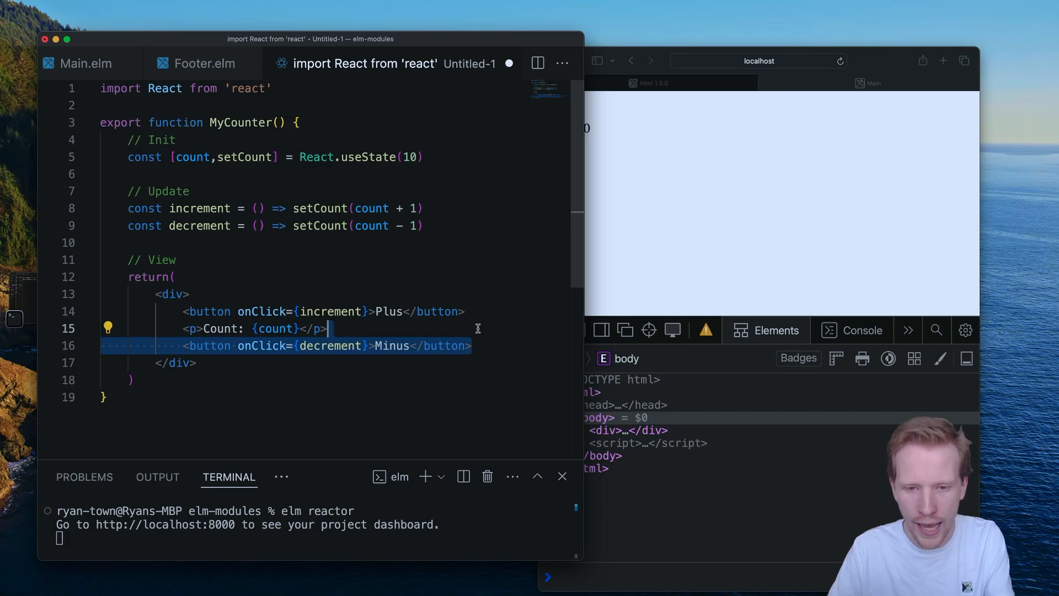
pyautogui.write('reset}>Minus</button>')
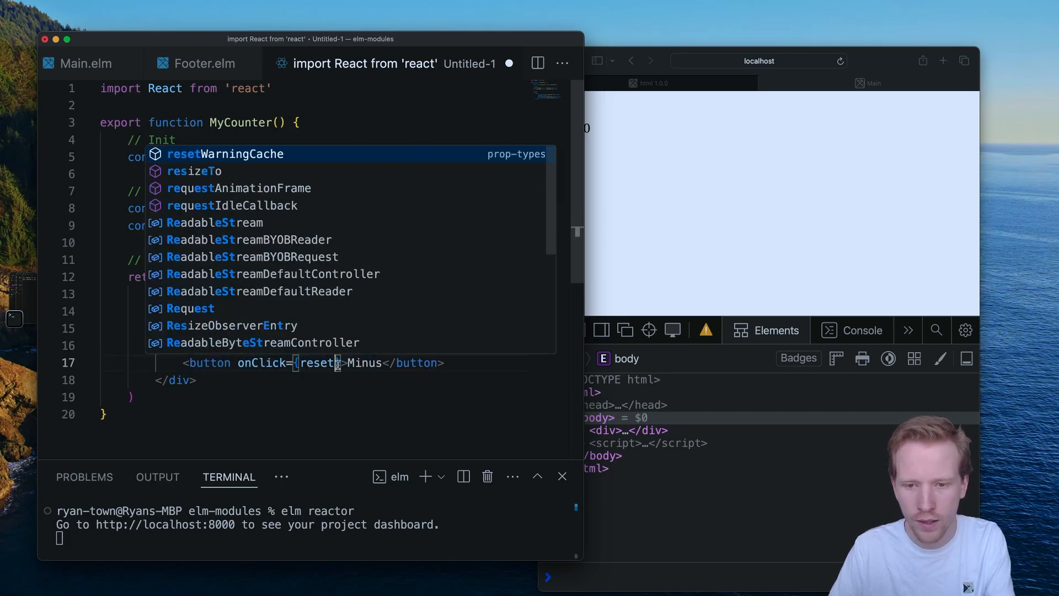
pyautogui.write('Reset')
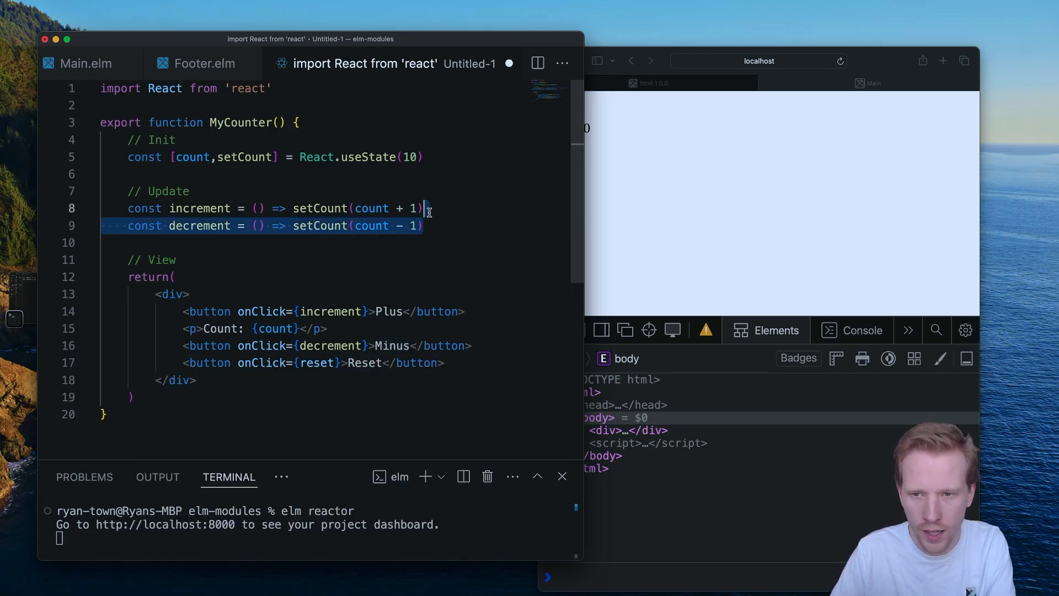
pyautogui.write('const reset = () => setCount(count - 1')
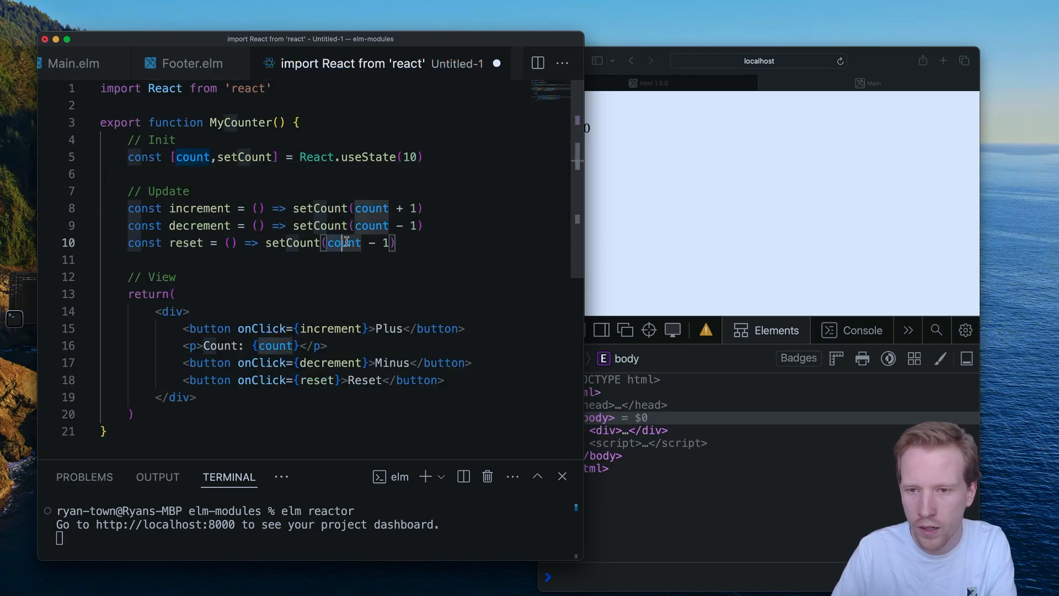
pyautogui.write('0')
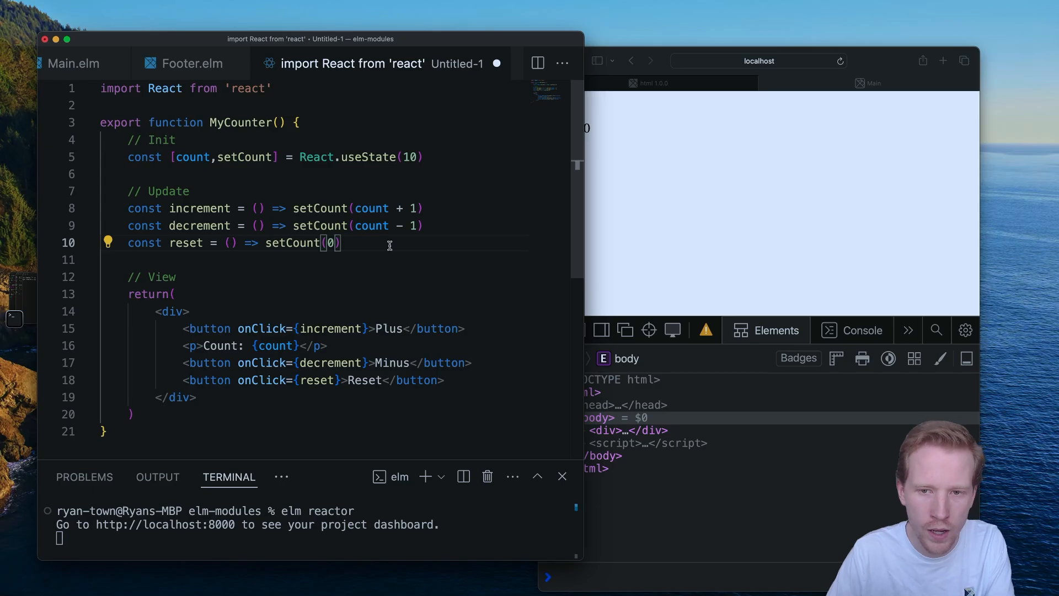
# Step: Cancel saving the React draft and return to Main.elm
pyautogui.press('cmd+s')
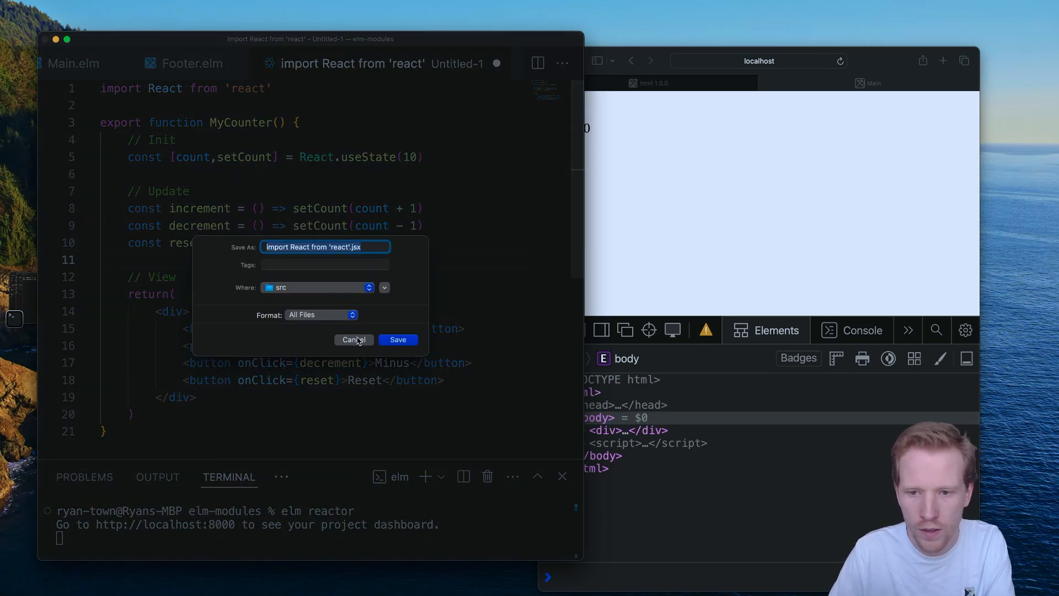
pyautogui.click(353, 340)
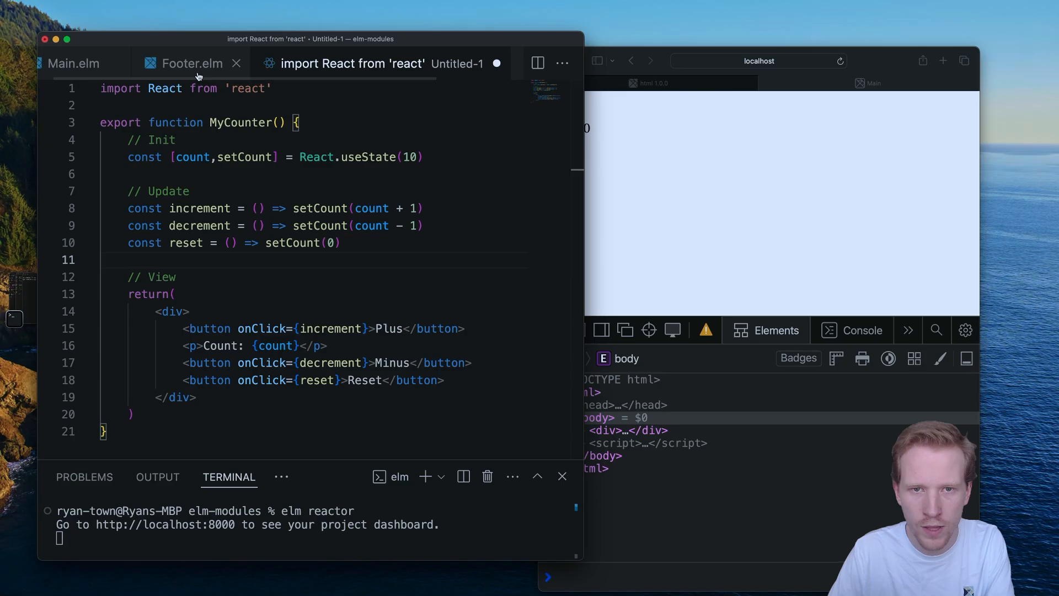
pyautogui.click(91, 63)
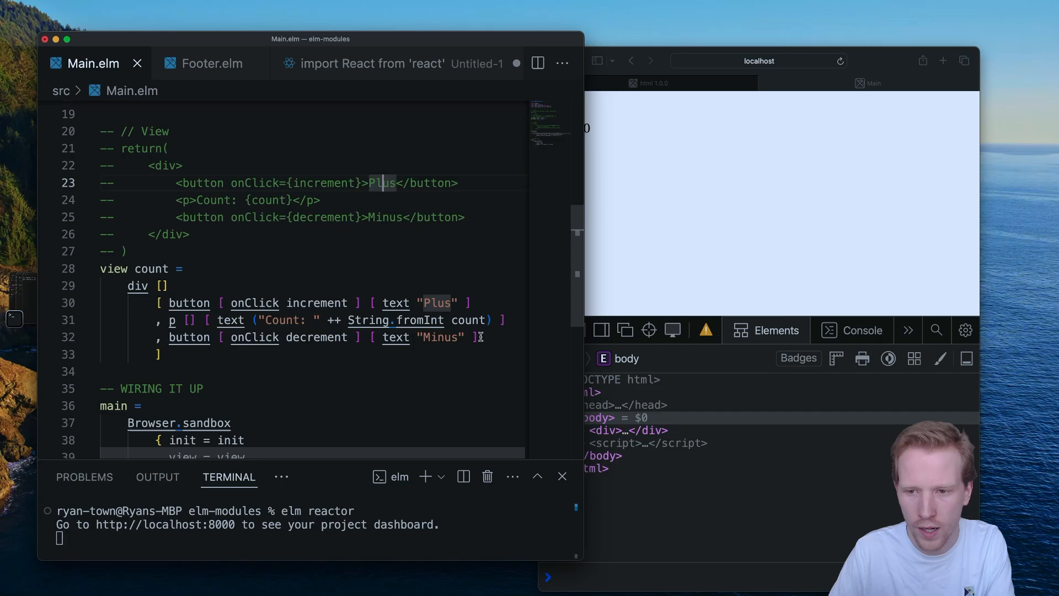
# Step: Add a Reset button with onClick reset to view, plus a reset count = 0 function below decrement
pyautogui.write(', button [ onClick rest ] [ text "Minus" ]')
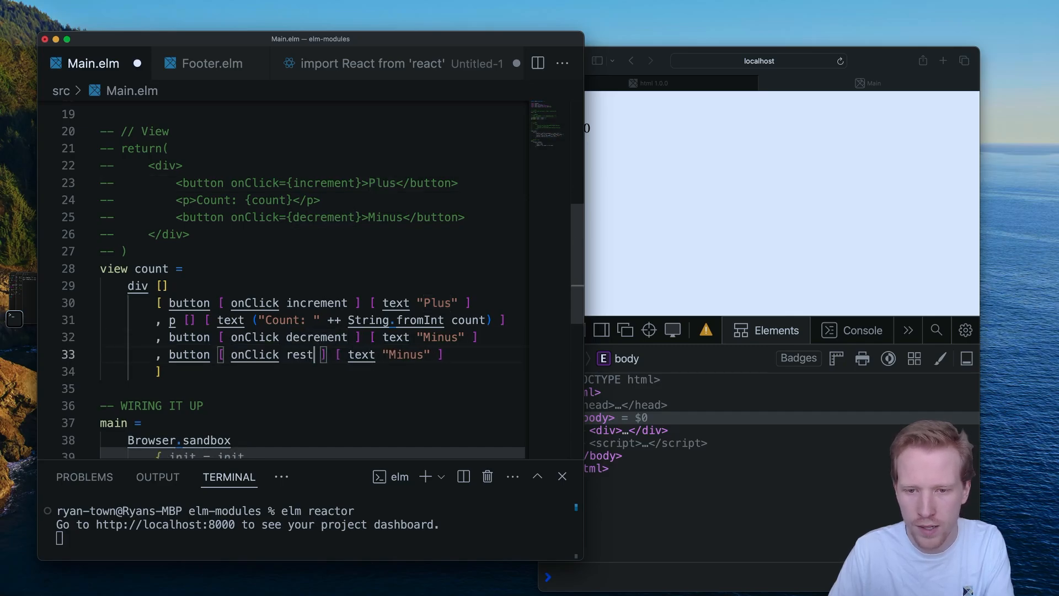
pyautogui.write('et')
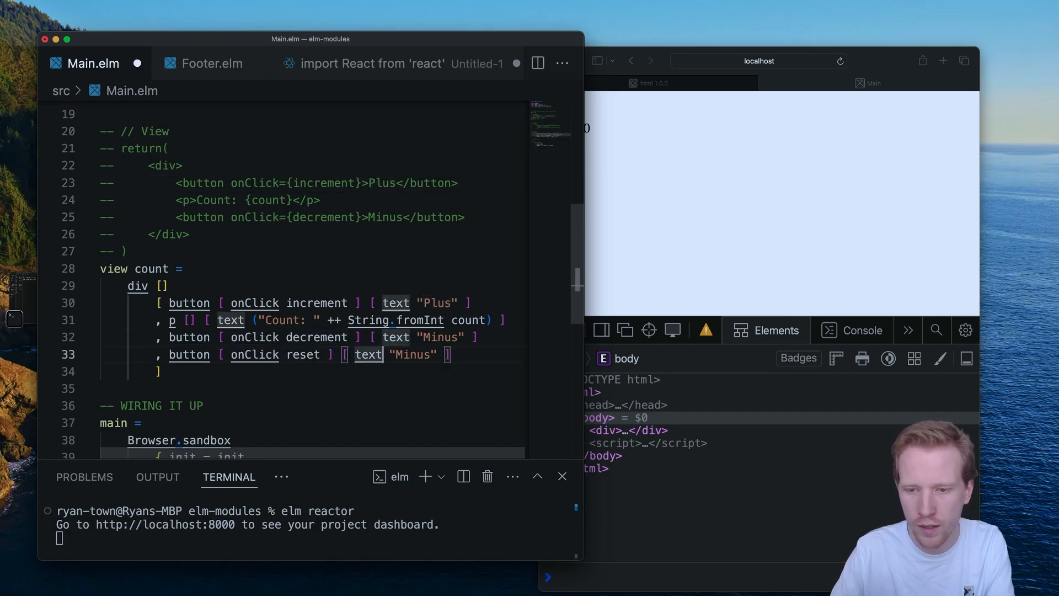
pyautogui.write('Rese')
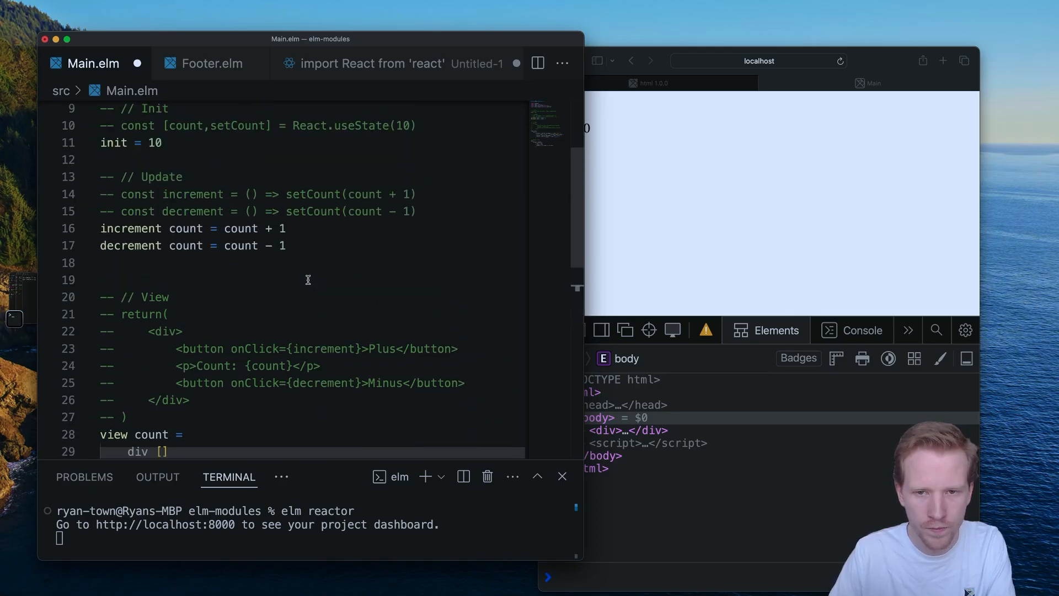
pyautogui.write('decrement count = count - 1')
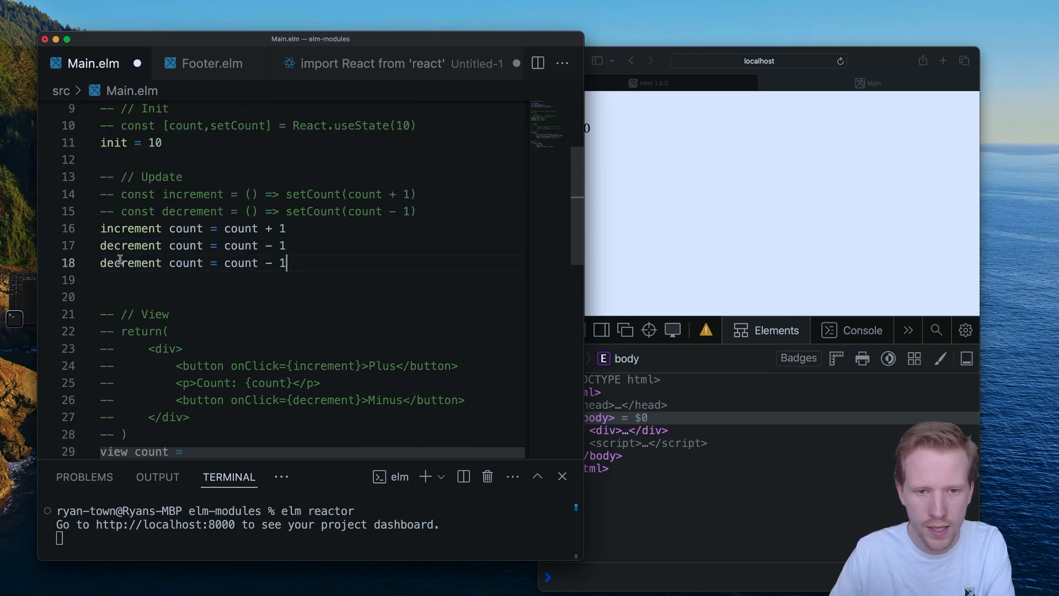
pyautogui.write('reset count = 0')
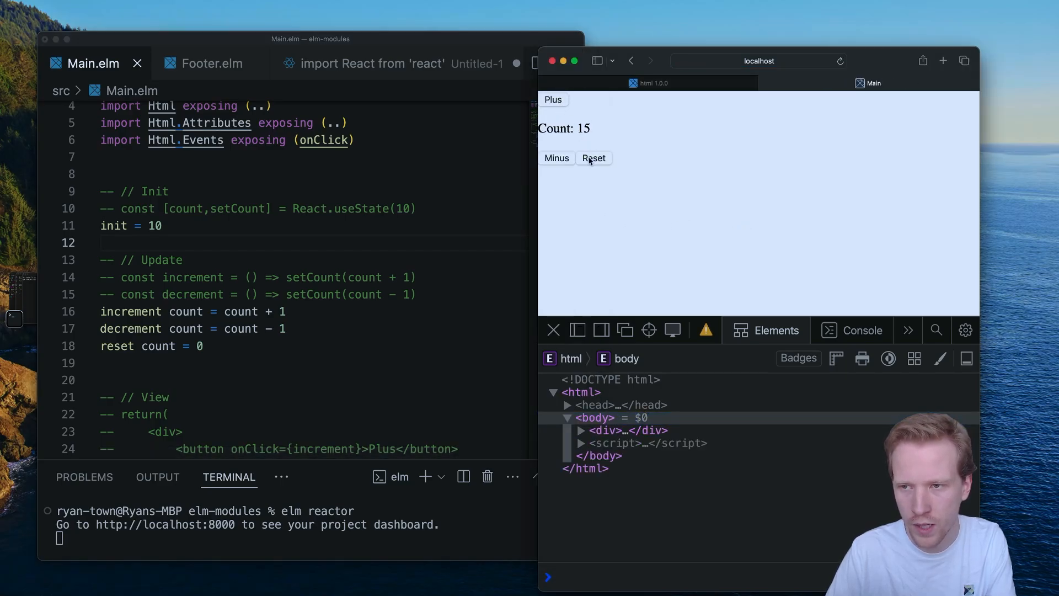
# Step: Reset the running Elm counter with its new Reset button in Safari
pyautogui.click(557, 158)
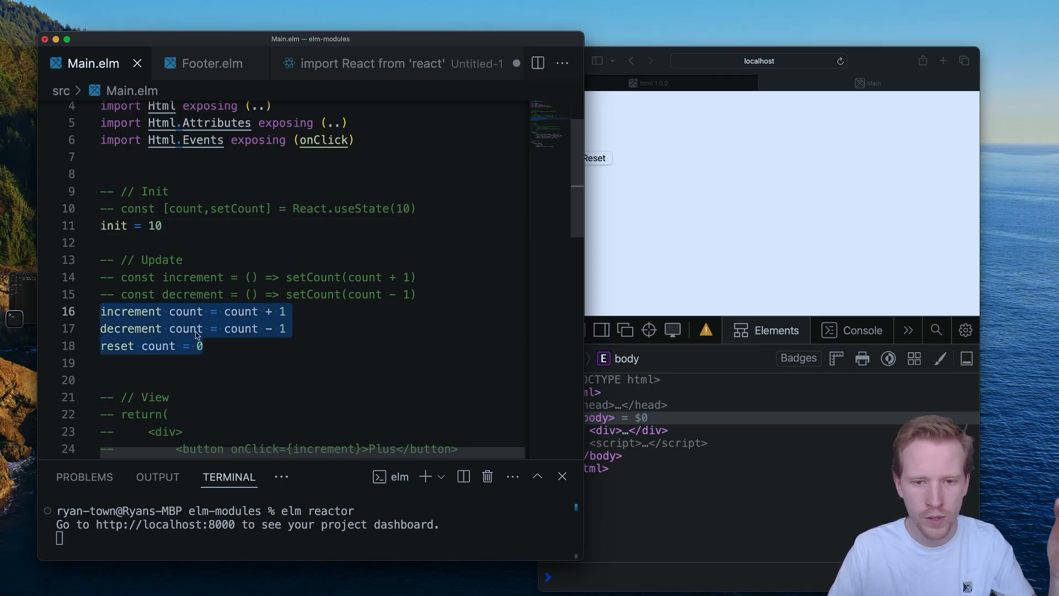
pyautogui.scroll(-3)
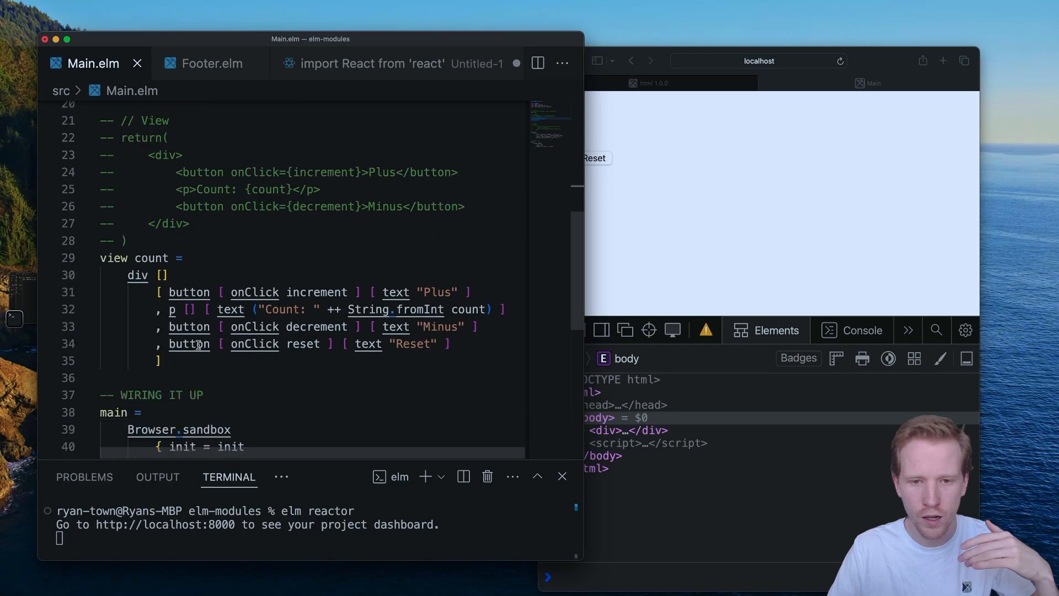
pyautogui.doubleClick(151, 258)
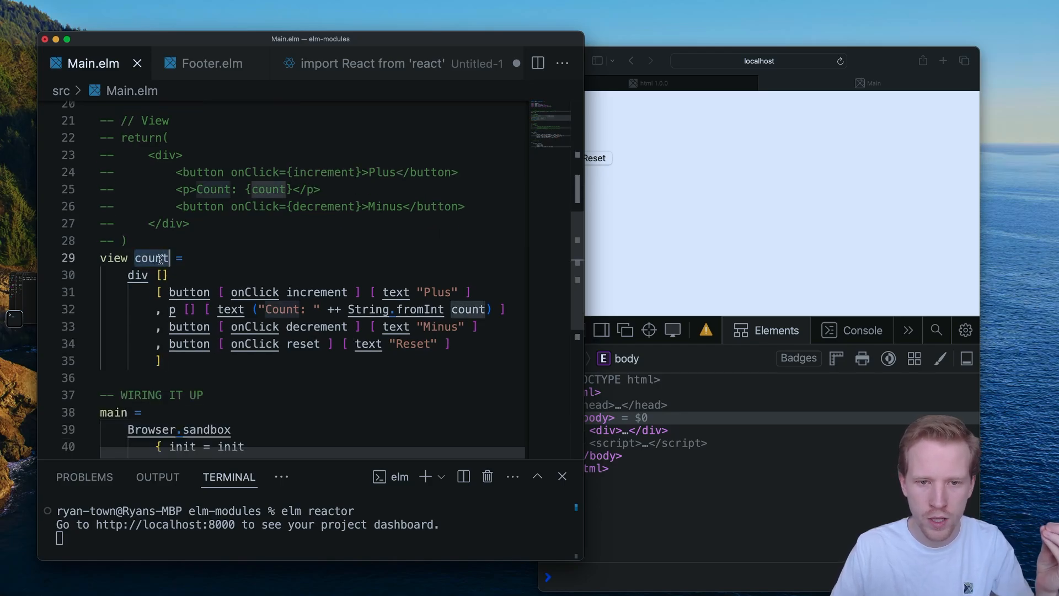
pyautogui.moveTo(135, 258); pyautogui.dragTo(162, 360)
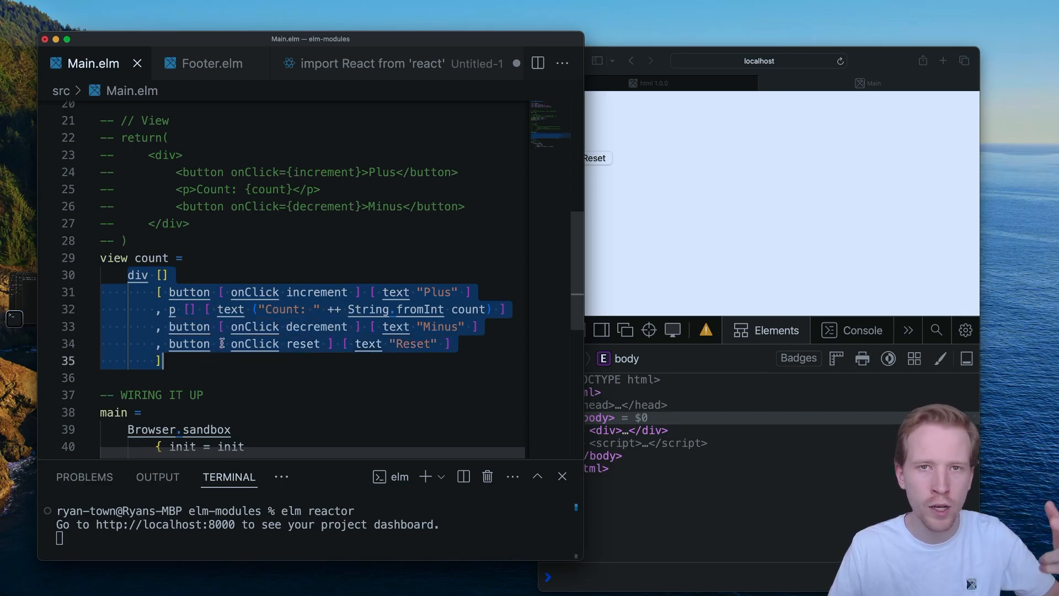
pyautogui.scroll(-3)
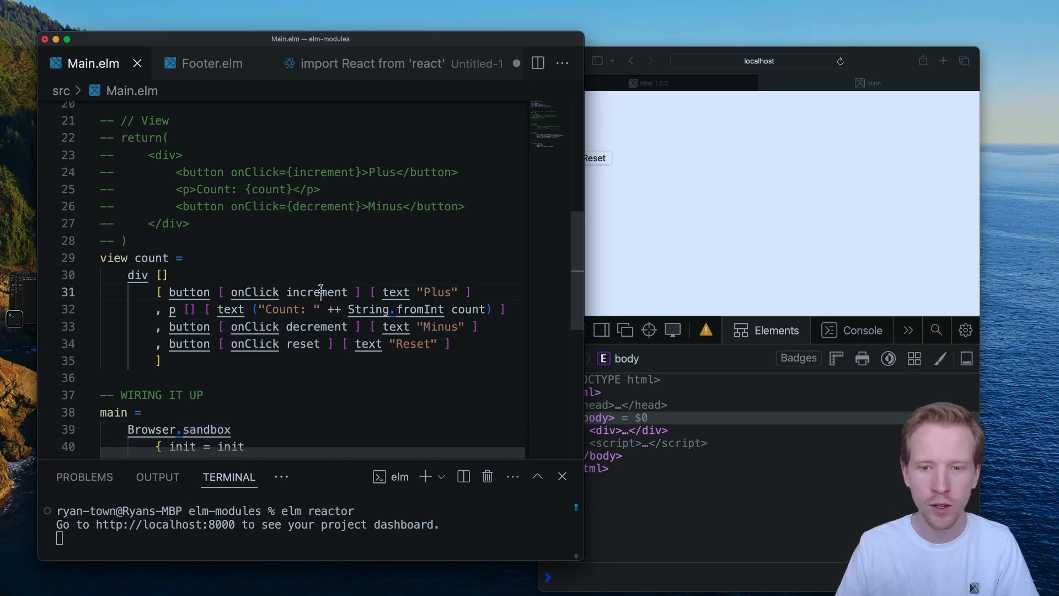
pyautogui.doubleClick(316, 292)
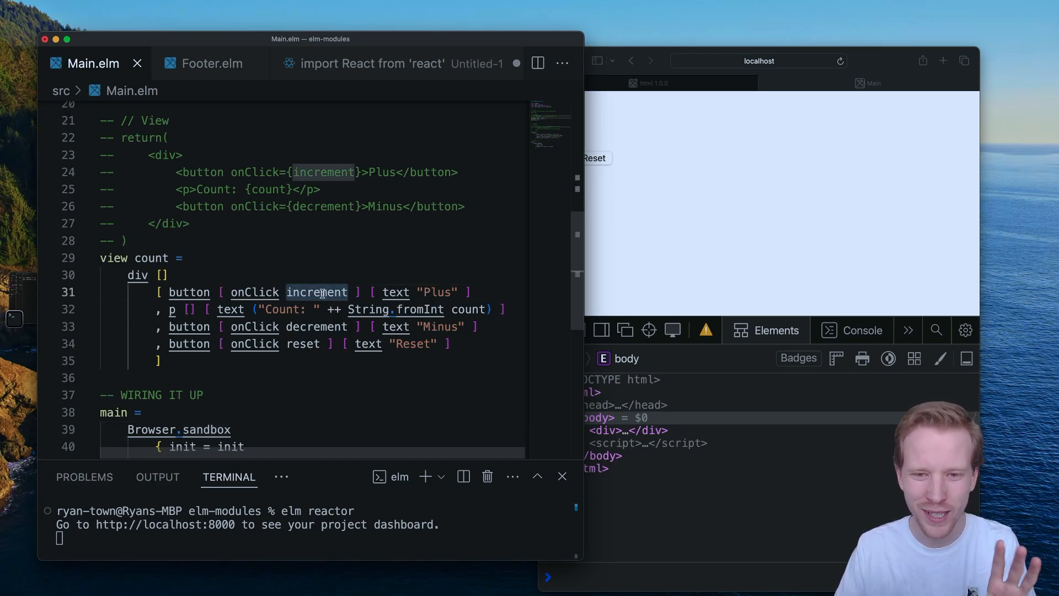